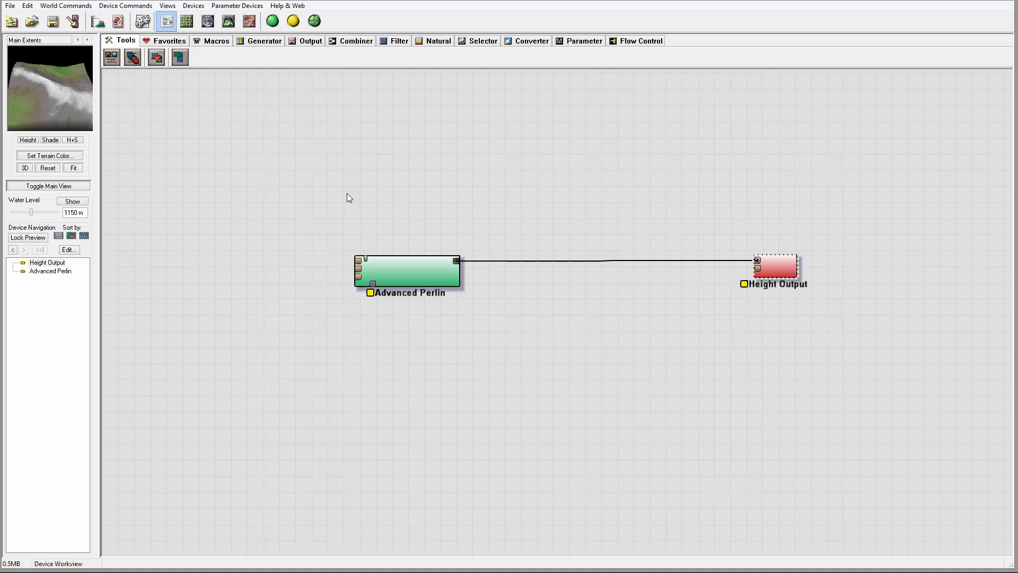
mouse_move(345, 225)
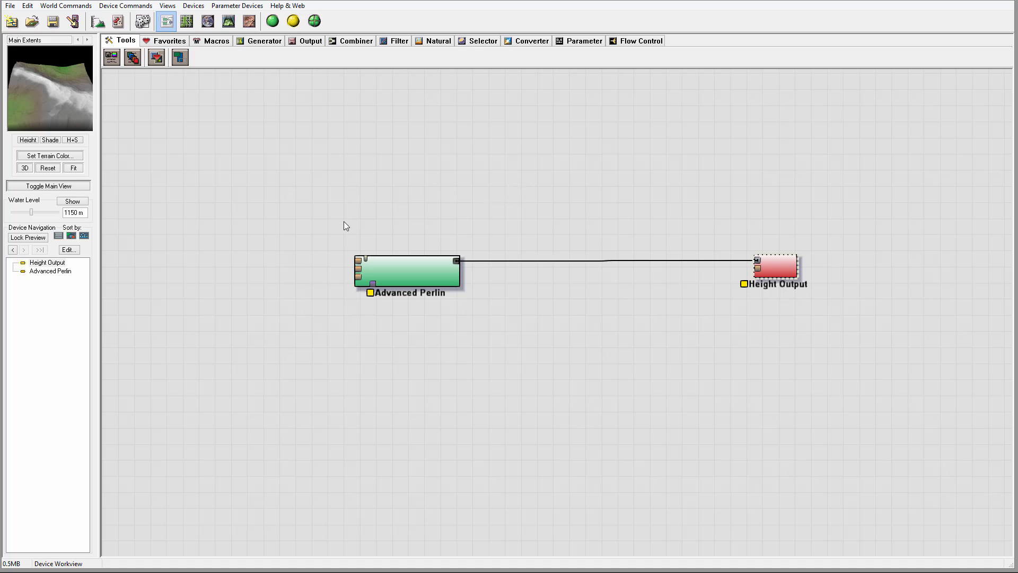
mouse_move(510, 225)
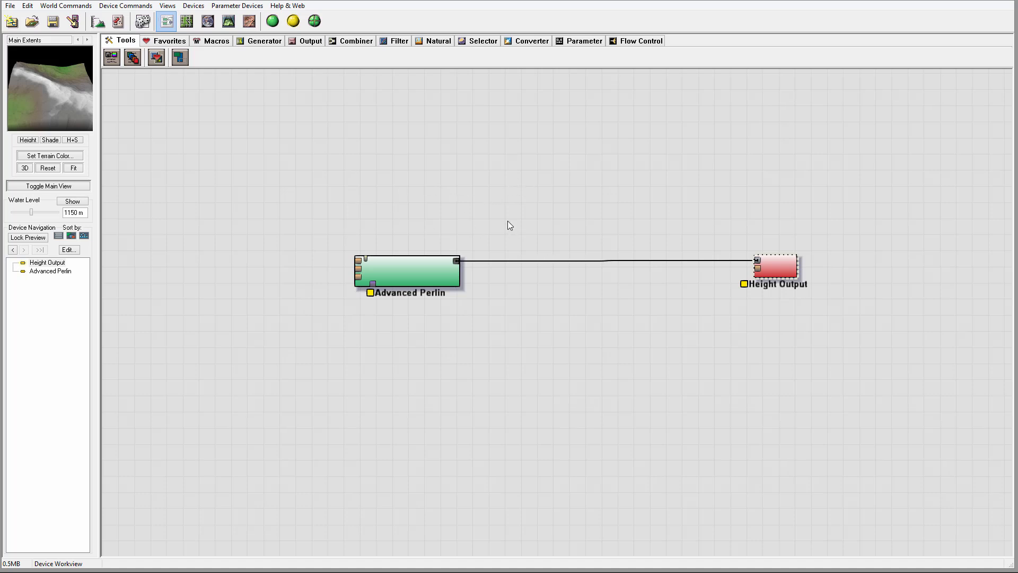
mouse_move(447, 242)
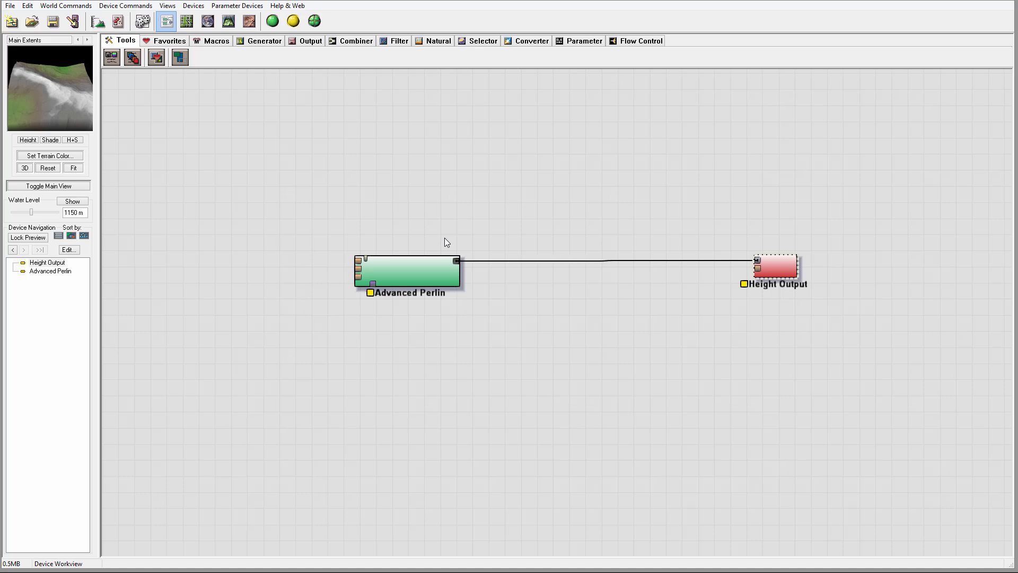
mouse_move(306, 224)
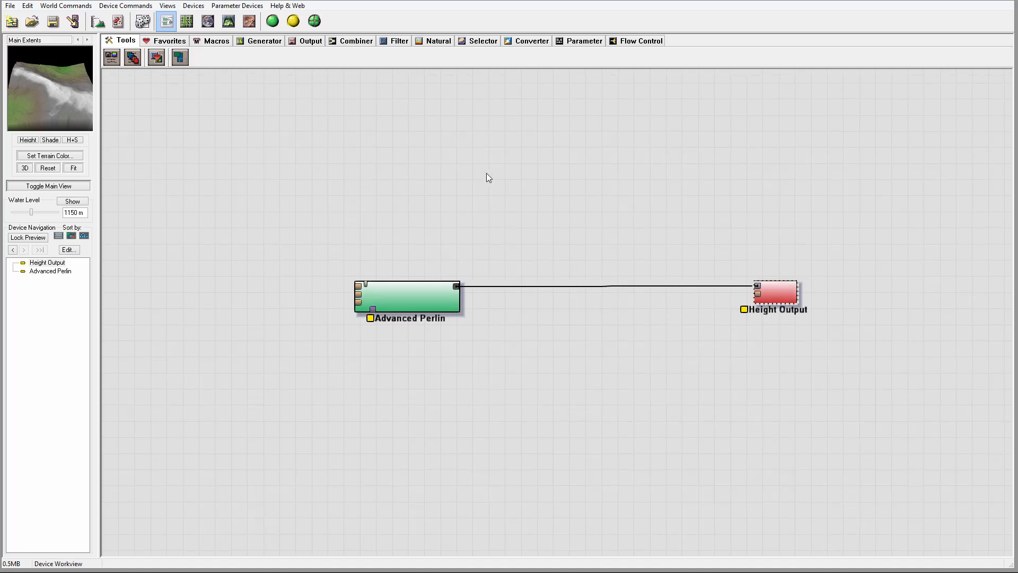
mouse_move(543, 197)
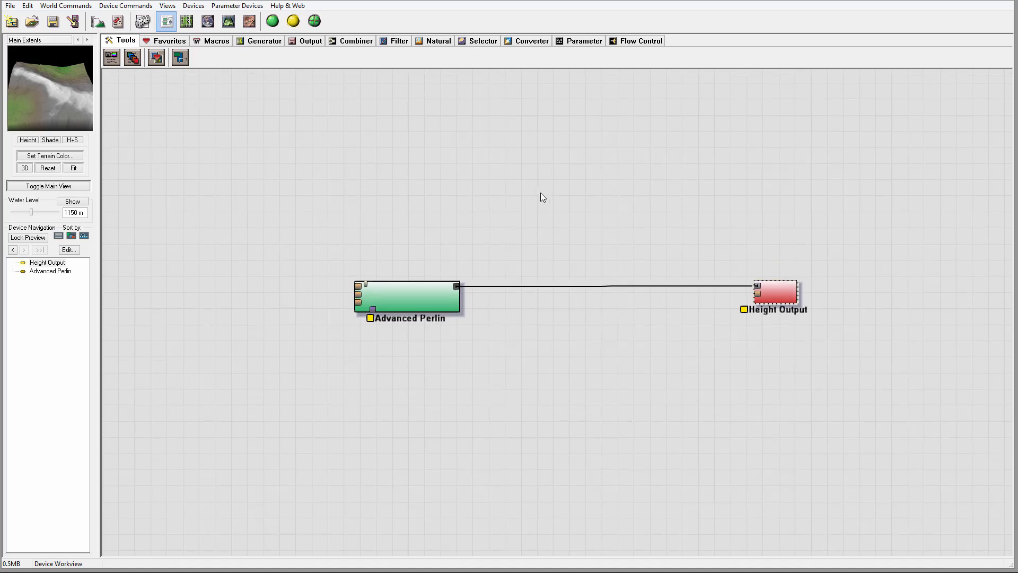
mouse_move(505, 228)
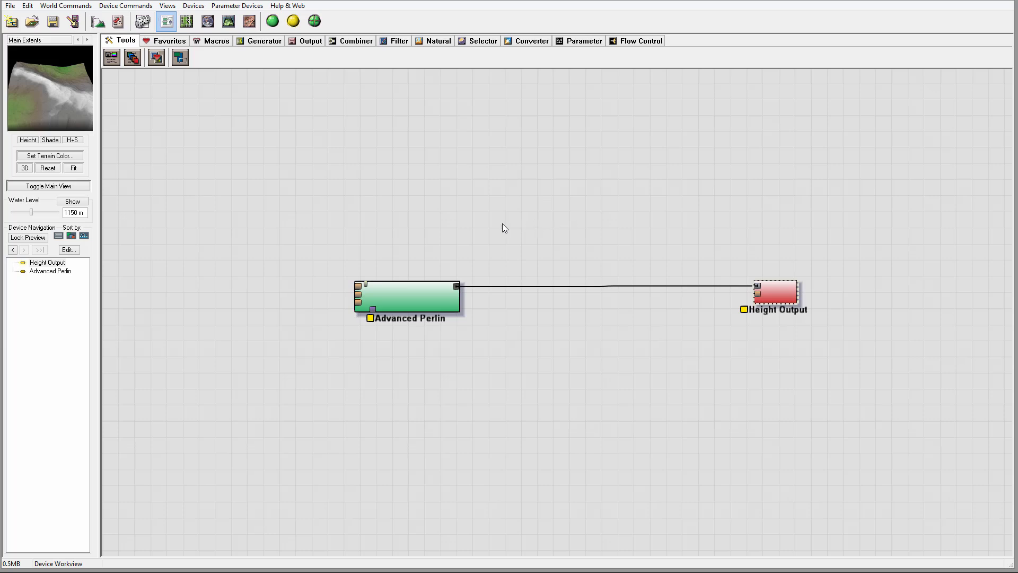
mouse_move(398, 202)
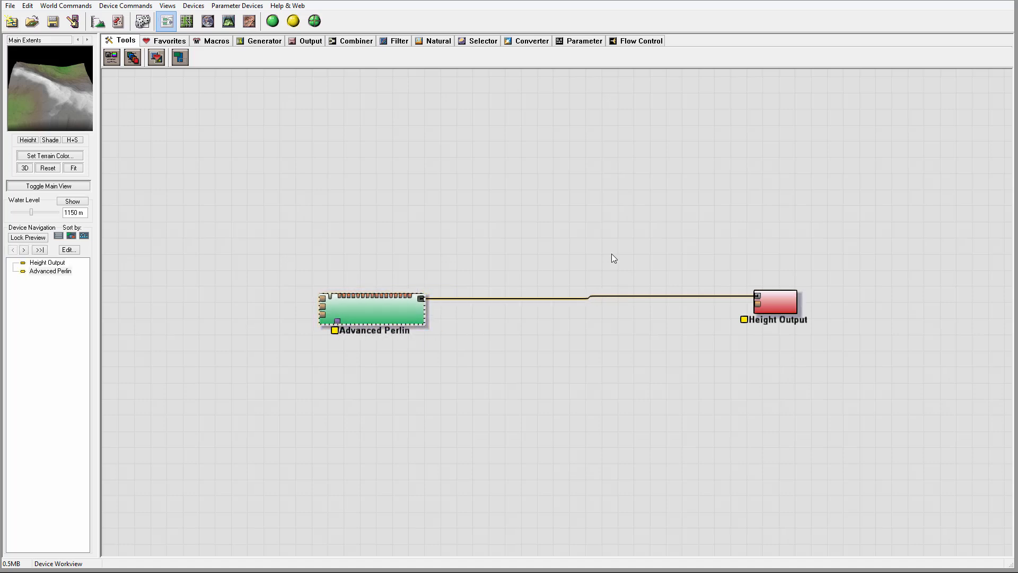
mouse_move(290, 312)
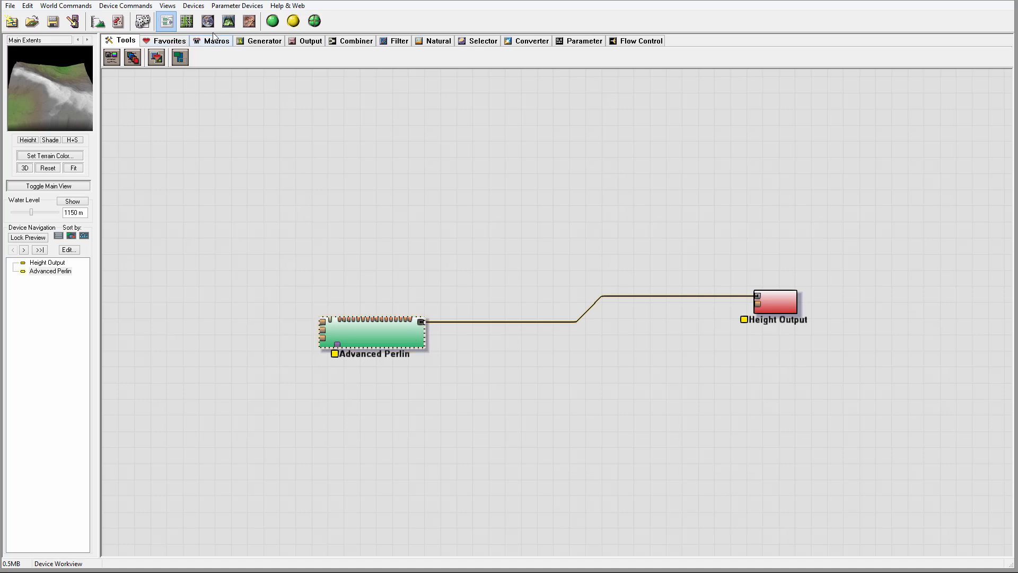
Step: Add a Radial Grad generator feeding the Advanced Perlin and widen its radius to about 11.5 km
click(264, 40)
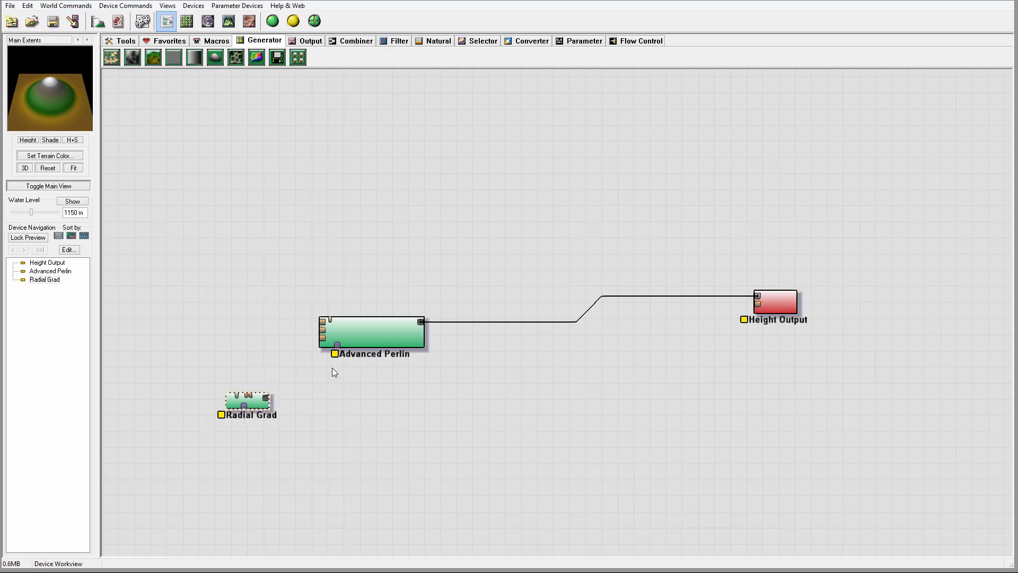
drag(265, 397, 336, 343)
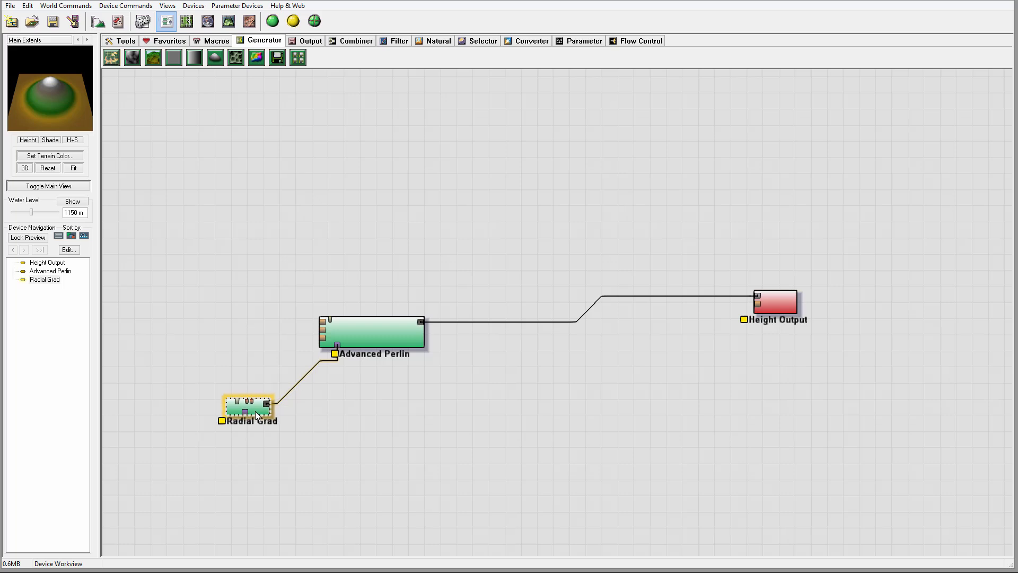
double_click(249, 406)
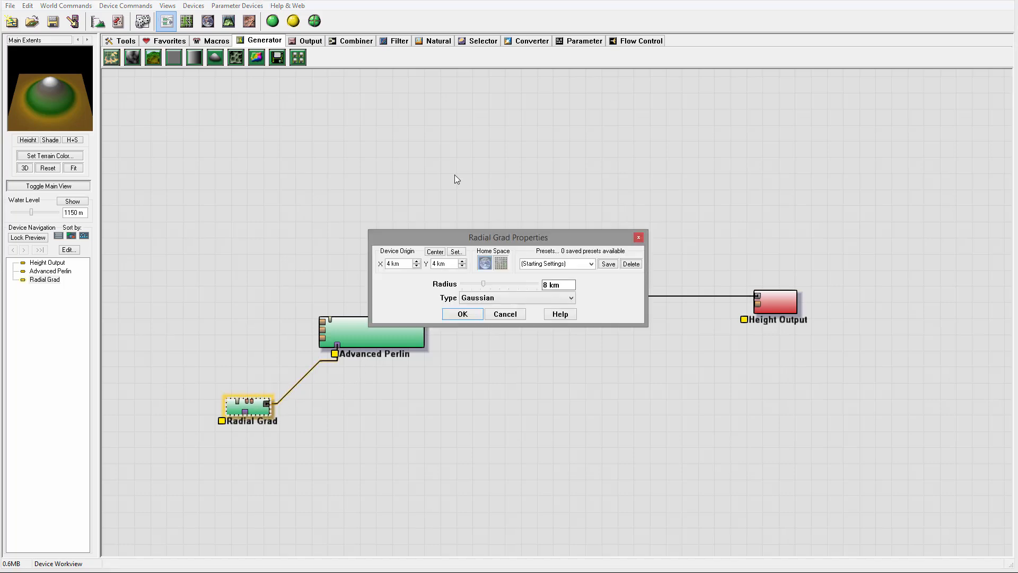
mouse_move(485, 285)
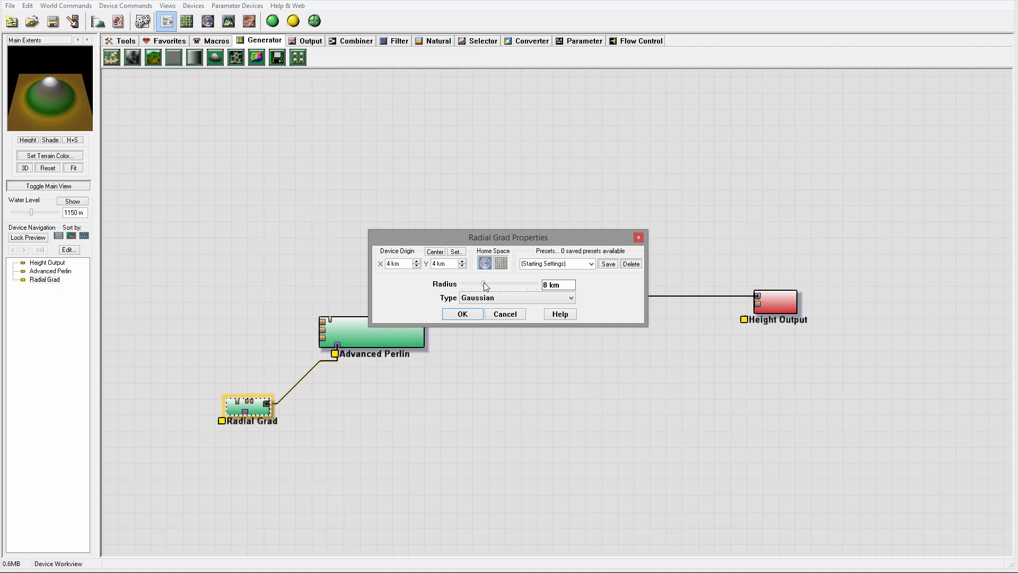
drag(474, 285, 490, 286)
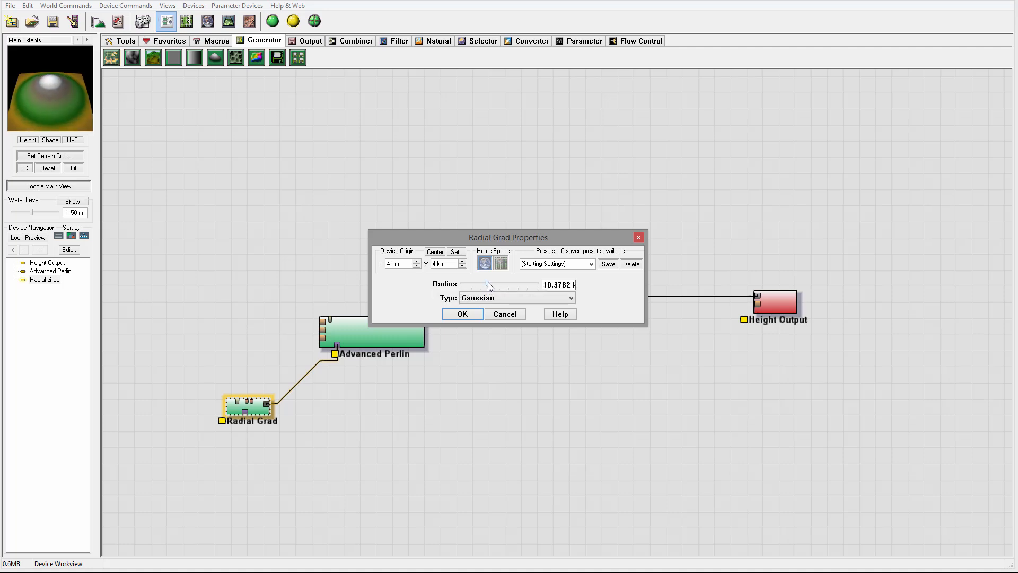
drag(487, 285, 494, 284)
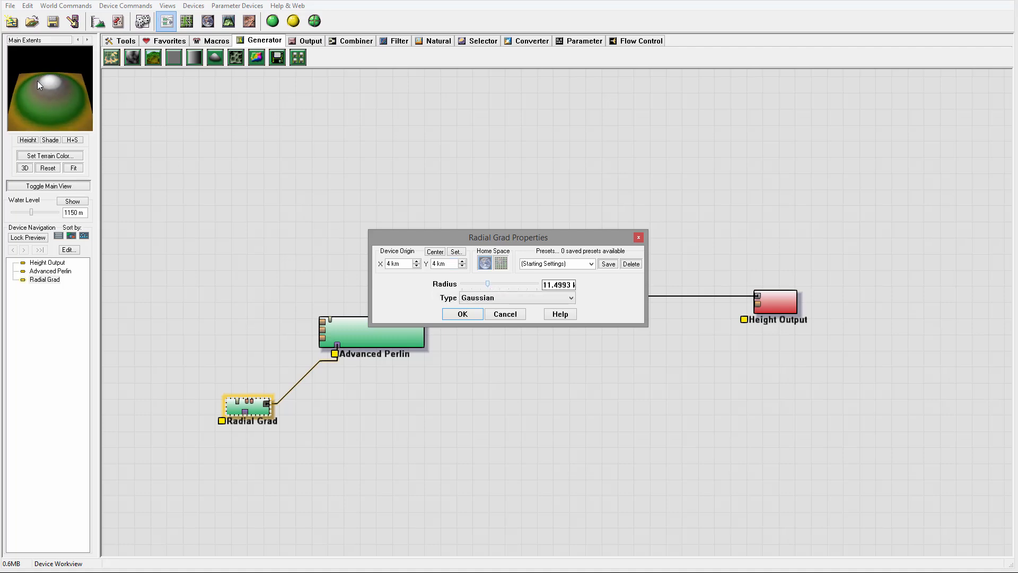
click(461, 314)
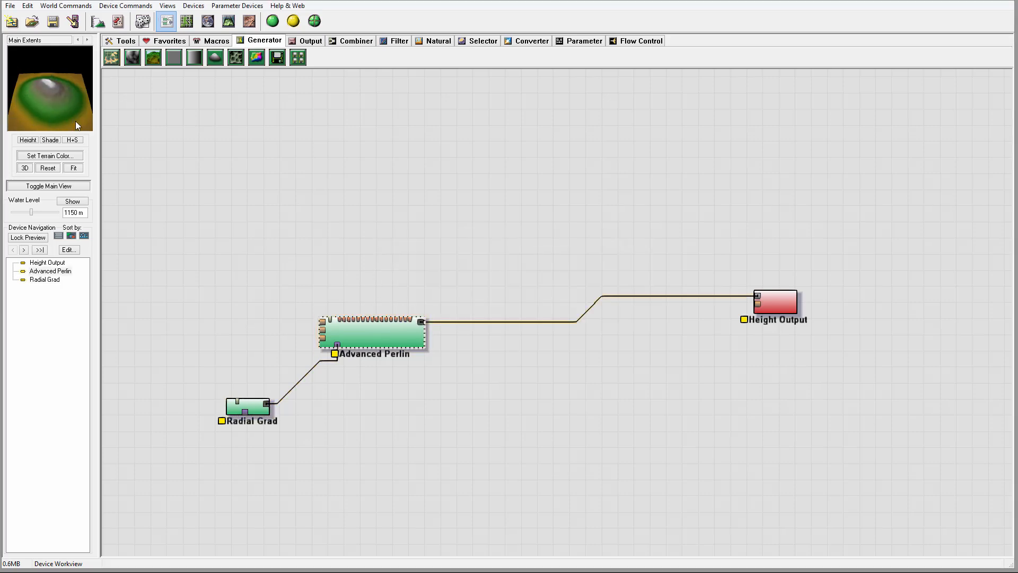
Step: Give the Advanced Perlin a 4 km feature scale and higher elevation center, then move it lower in the graph
double_click(373, 334)
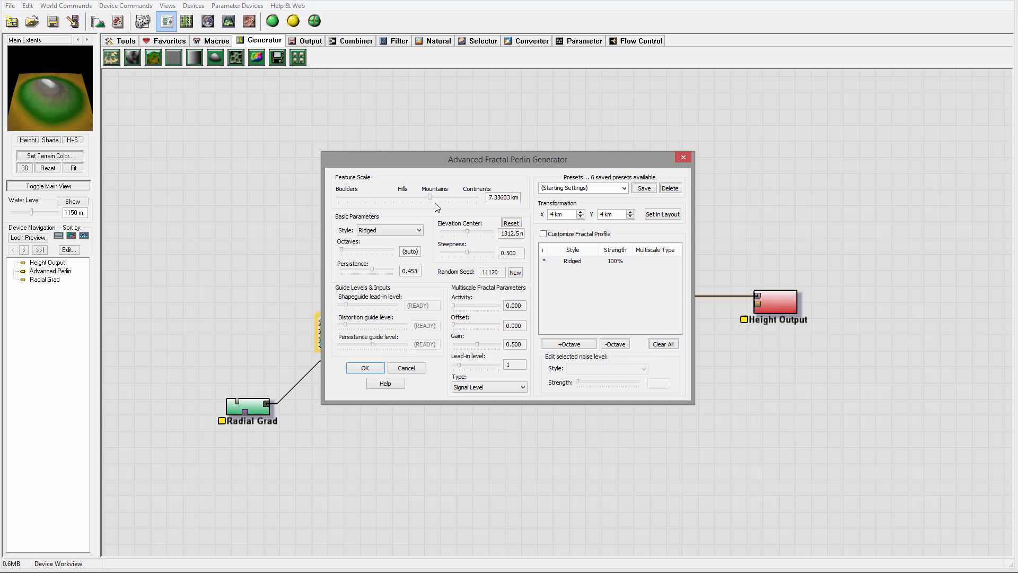
drag(429, 197, 421, 197)
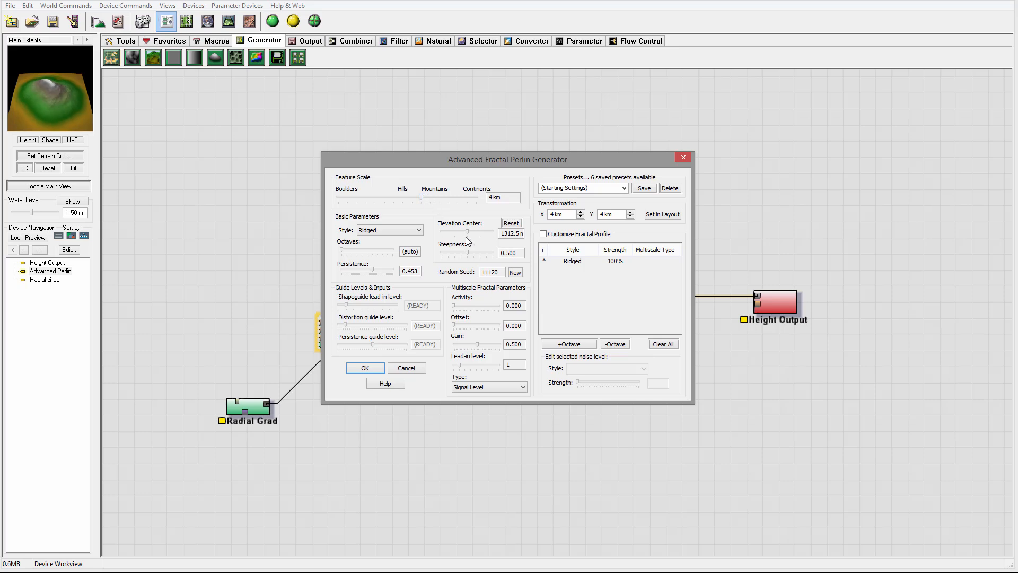
drag(464, 233, 468, 233)
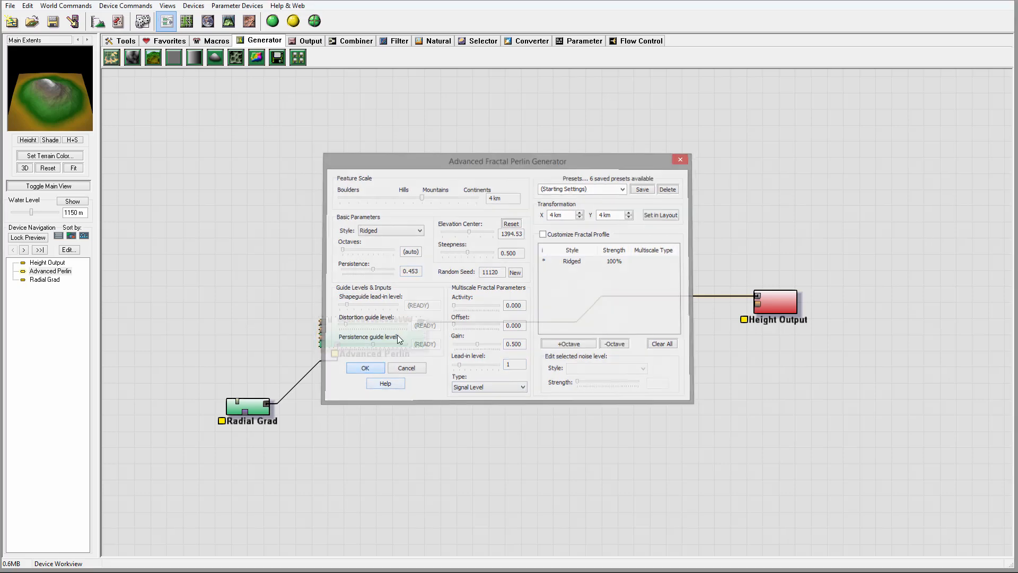
click(364, 368)
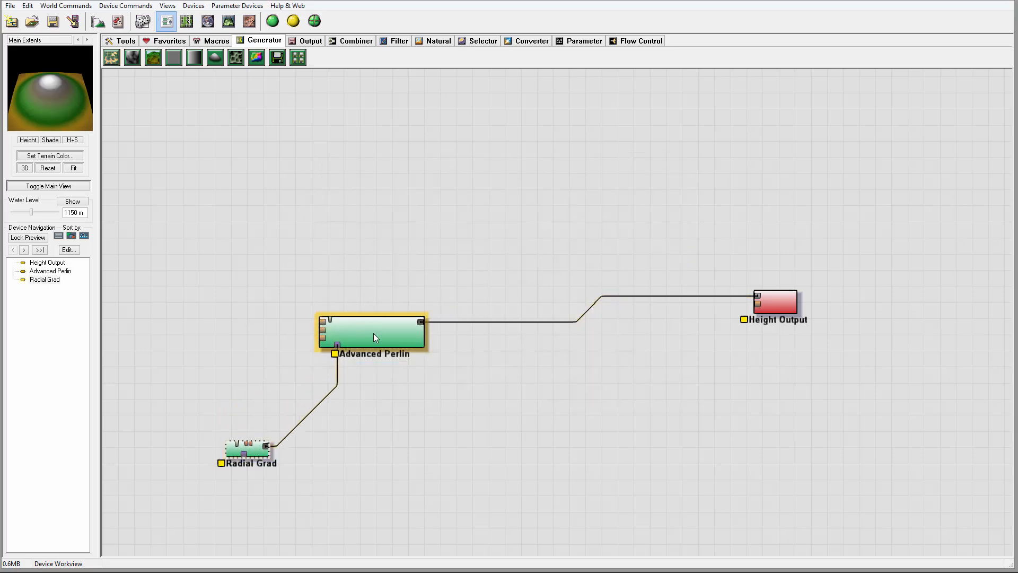
drag(373, 333, 386, 372)
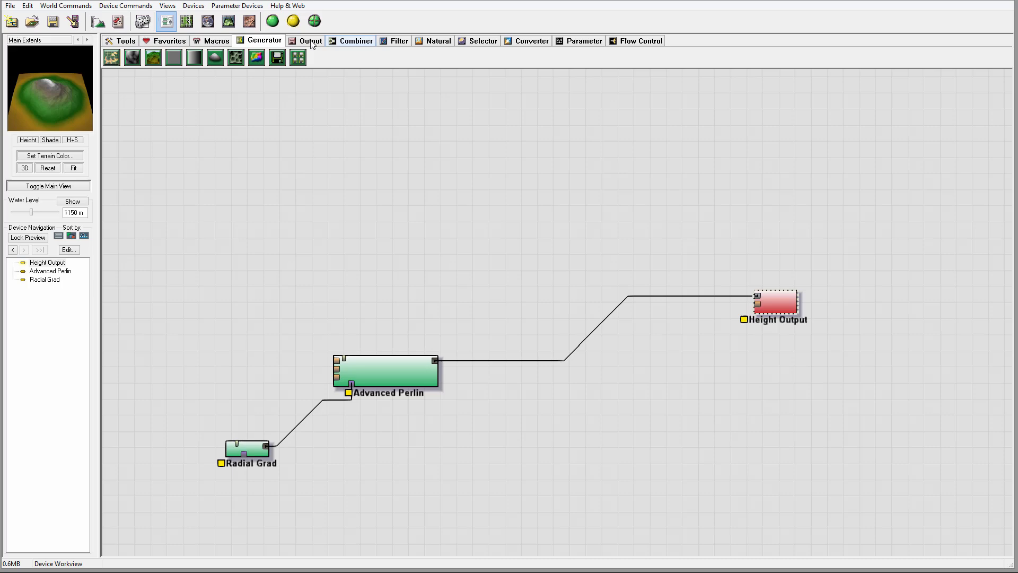
Step: Build the world so the Radial Grad, Advanced Perlin and Height Output devices all turn green
click(228, 21)
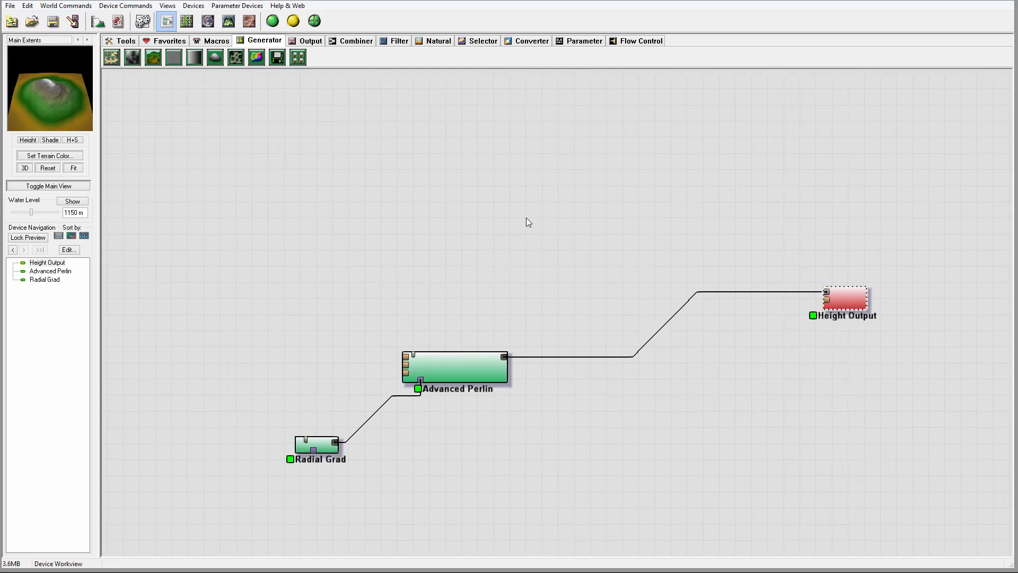
mouse_move(395, 54)
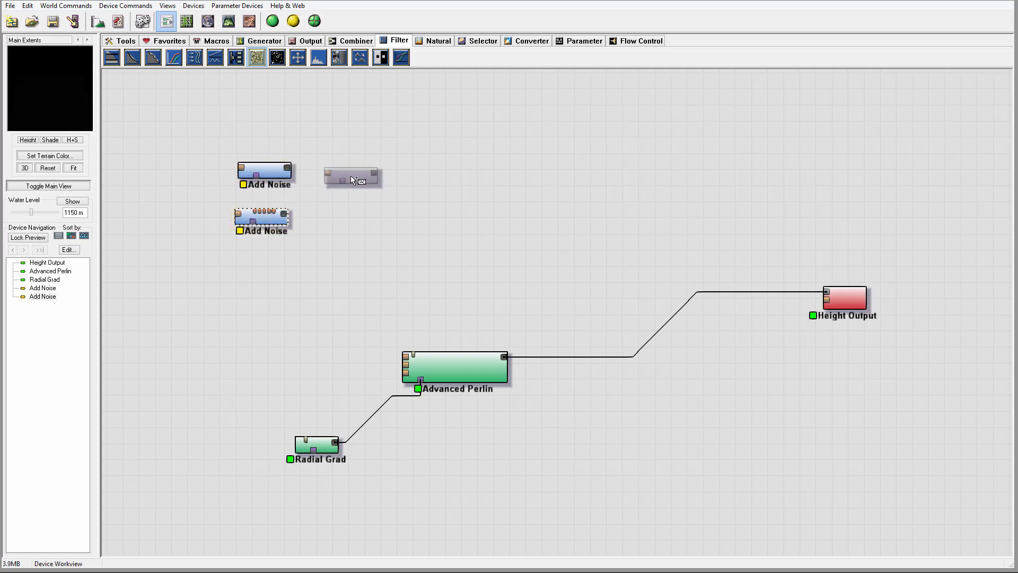
Step: Raise the lower Add Noise amount to about 0.29 and the upper one to about 0.27
double_click(263, 220)
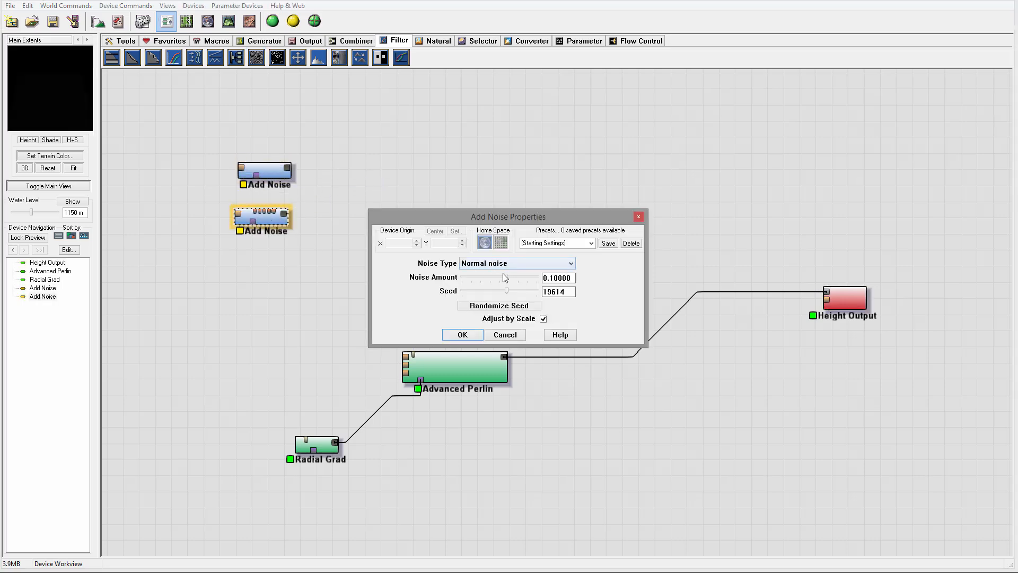
drag(507, 290, 523, 291)
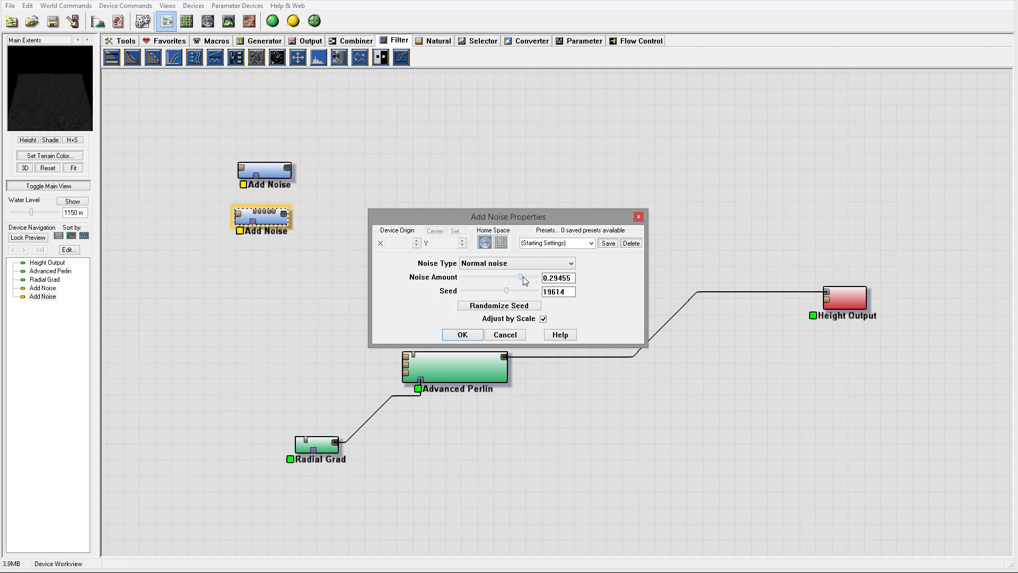
click(463, 334)
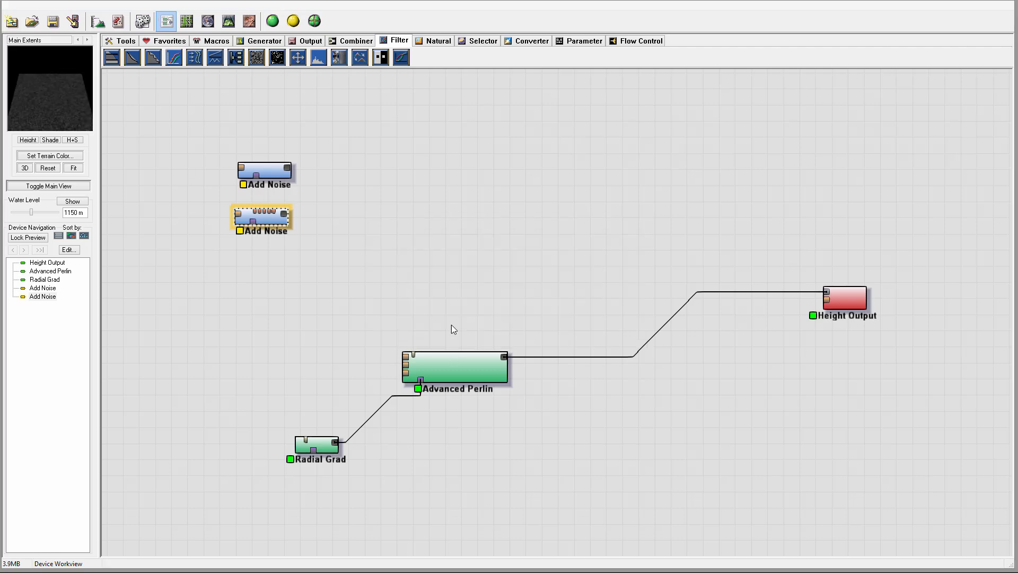
double_click(262, 216)
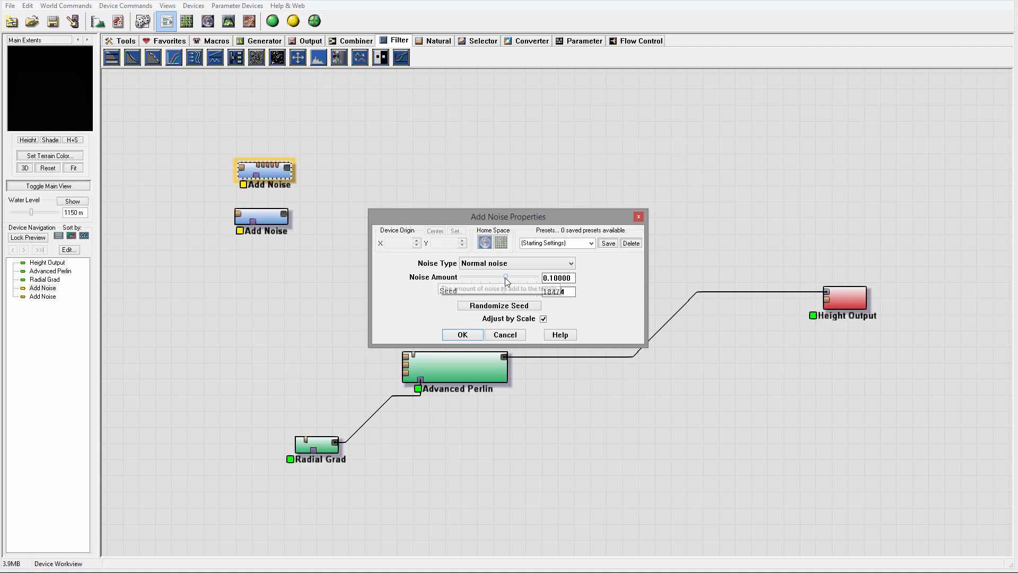
drag(505, 278, 519, 278)
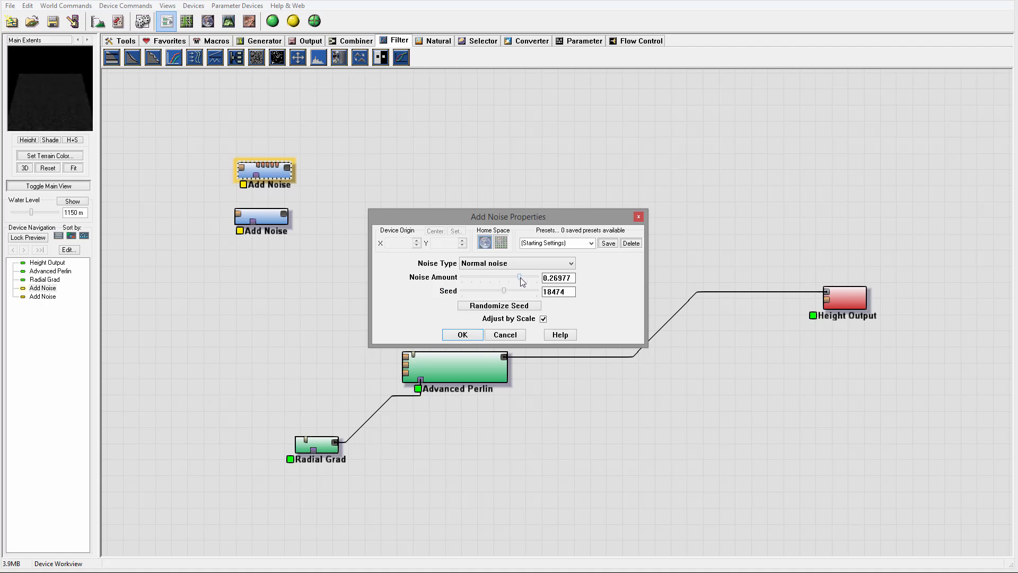
drag(520, 278, 522, 277)
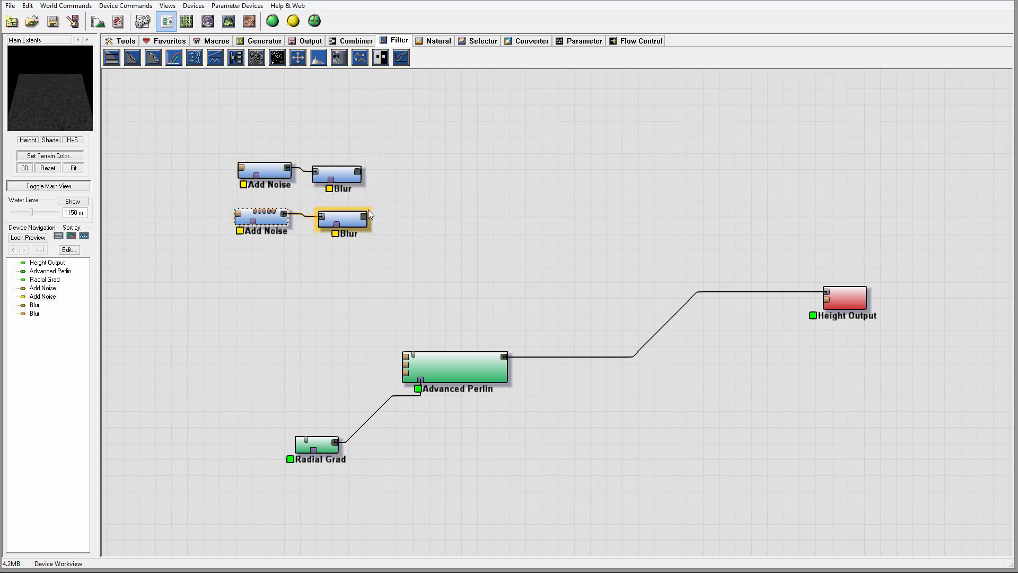
Step: Set the upper Blur's value to 5 and add a Blur after the second Add Noise
click(336, 174)
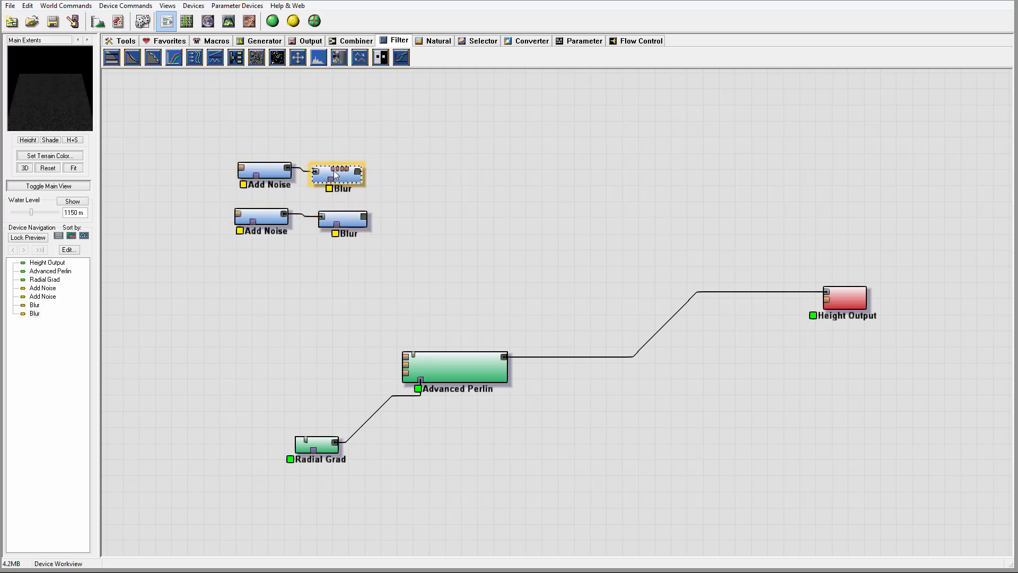
double_click(337, 173)
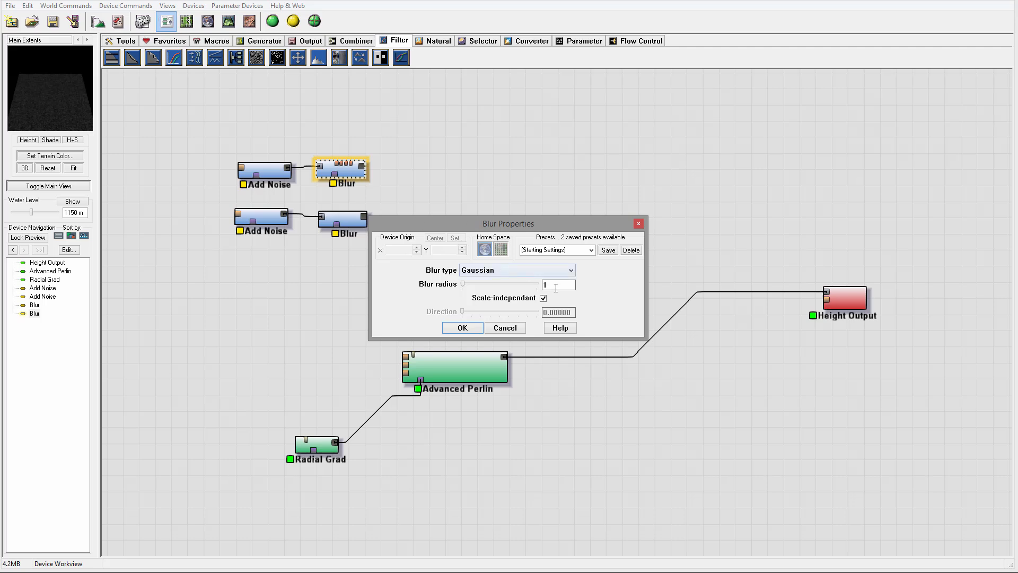
text(5)
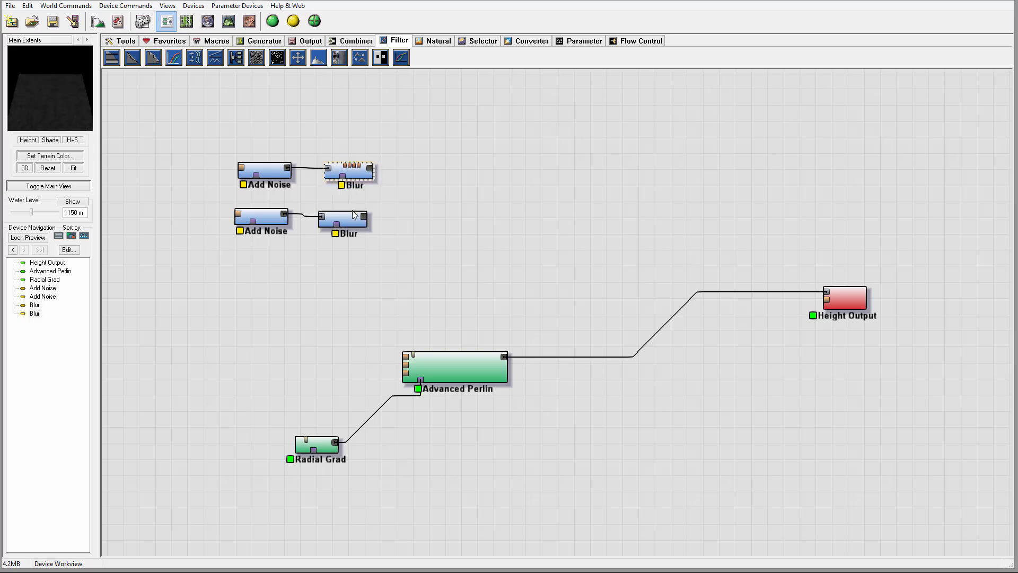
click(343, 218)
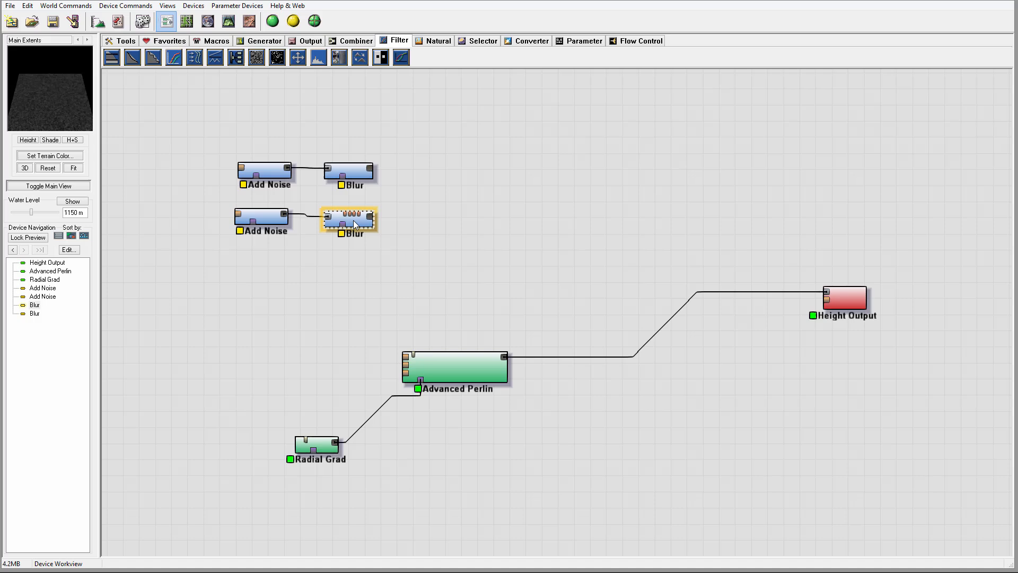
click(354, 40)
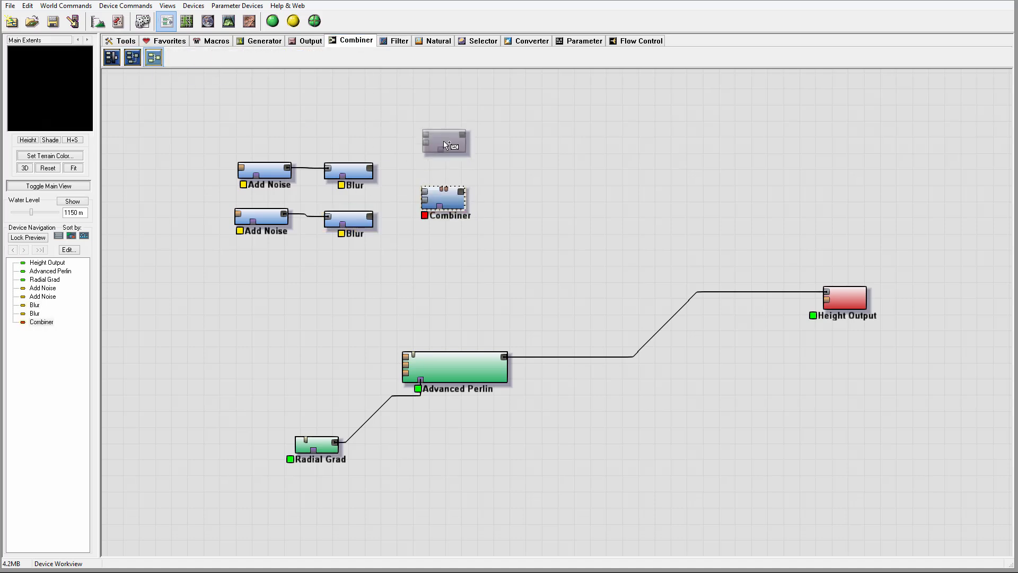
Step: Wire the upper Blur into the Combiner and set it to the Screen method at strength 1.0
drag(368, 171, 424, 193)
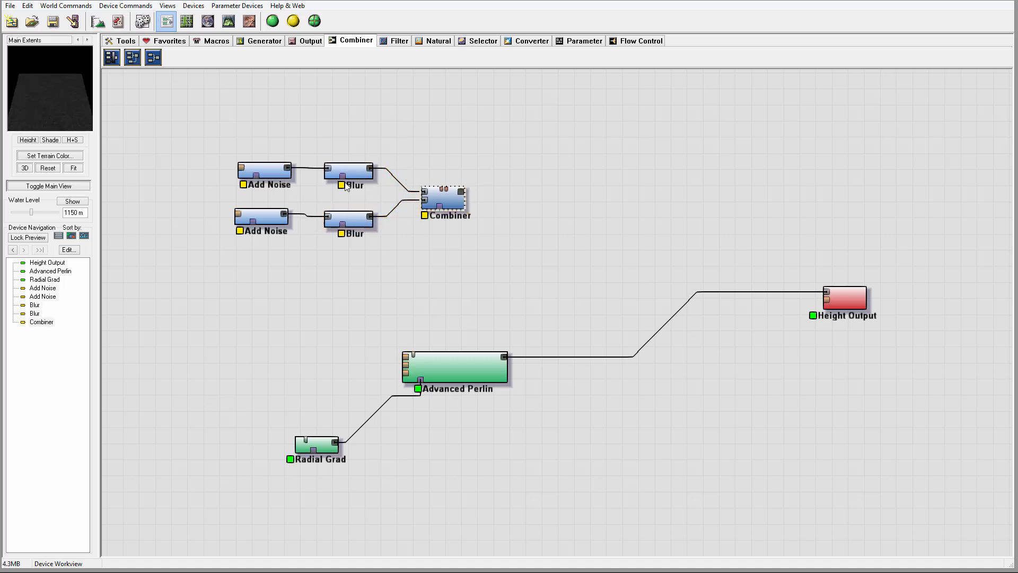
click(444, 198)
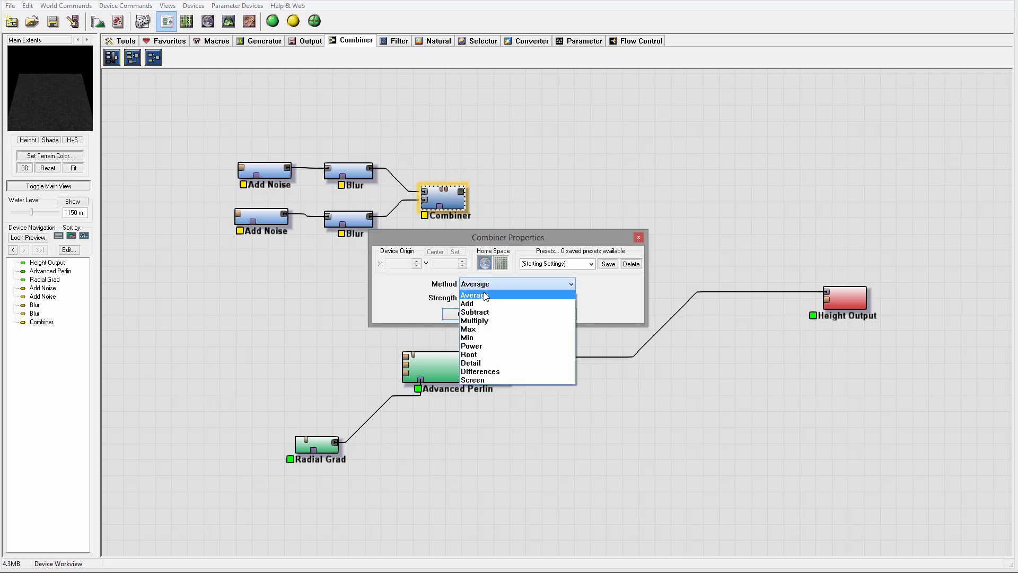
click(466, 304)
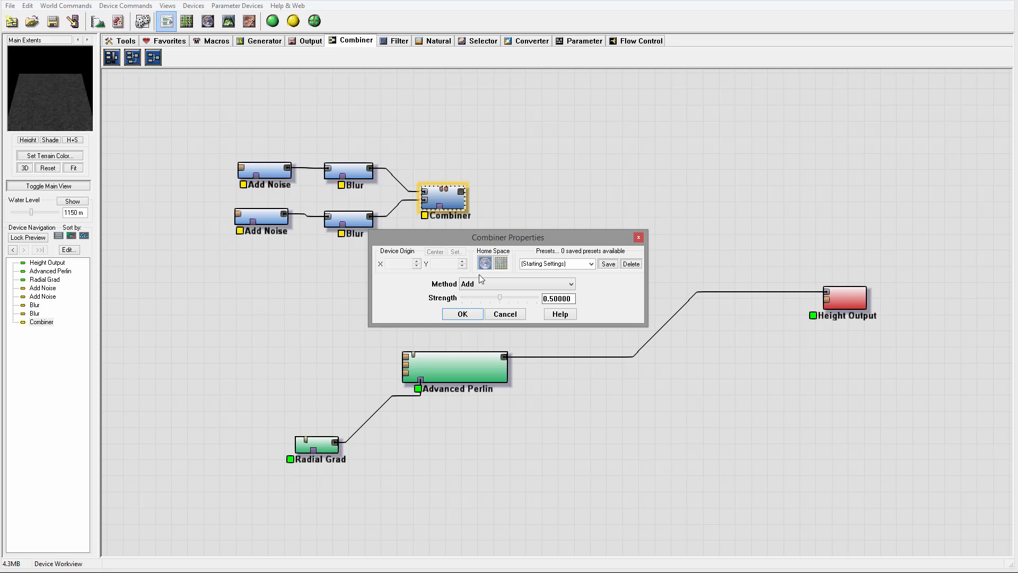
click(516, 285)
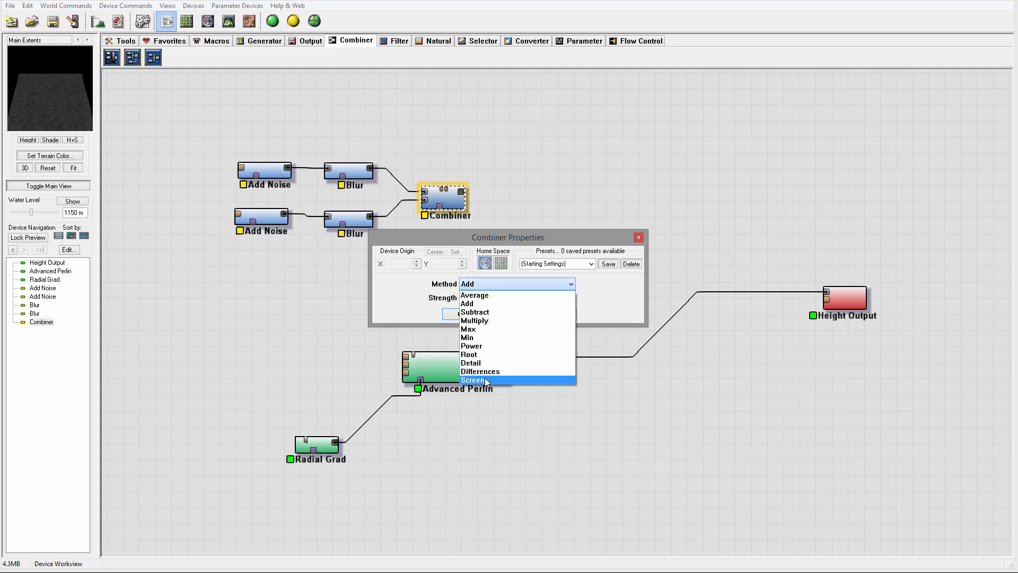
click(473, 380)
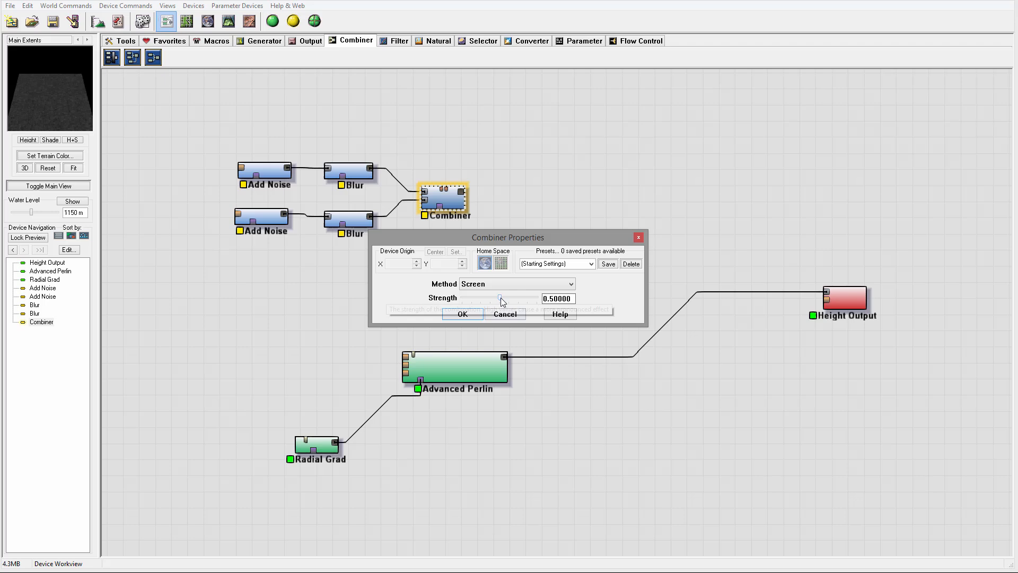
drag(500, 298, 538, 298)
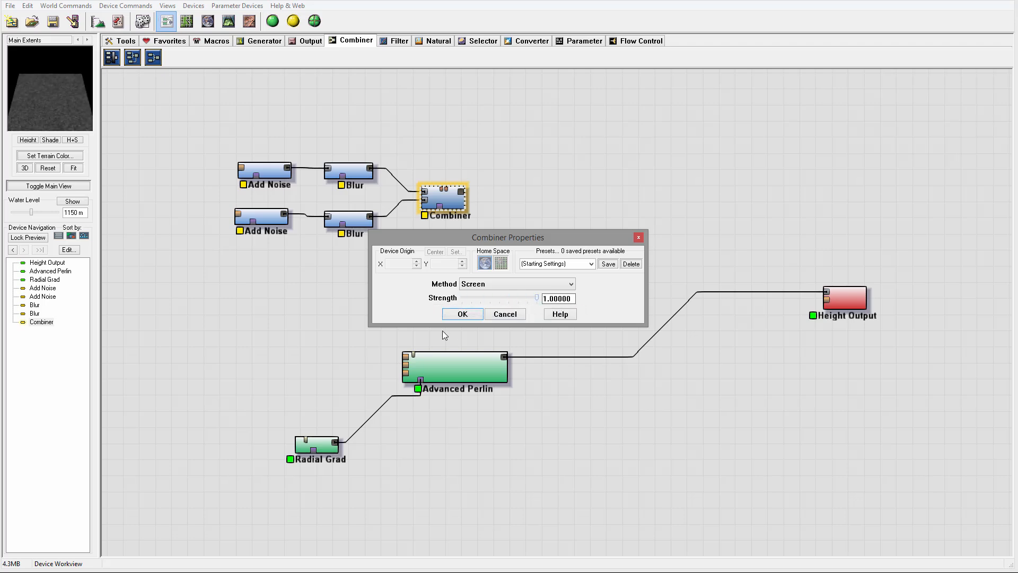
click(461, 314)
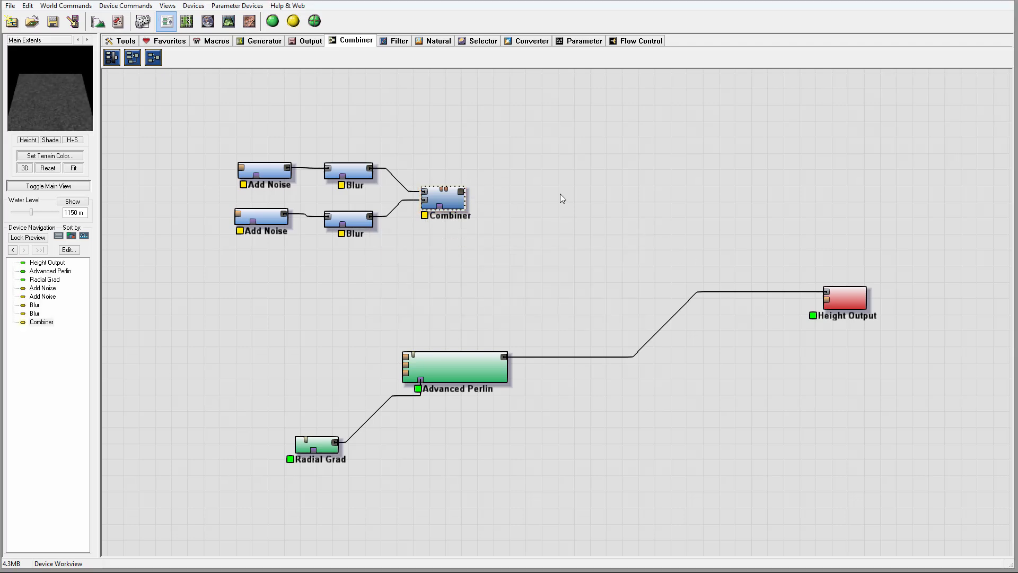
click(311, 40)
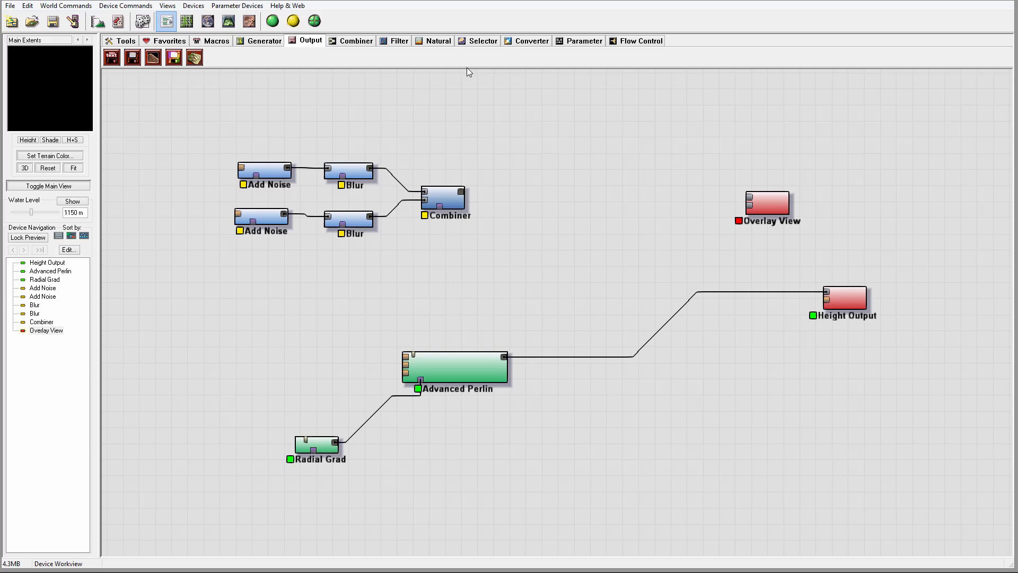
Step: Place a Colorizer below the Overlay View and give it the Desert gradient preset
click(532, 40)
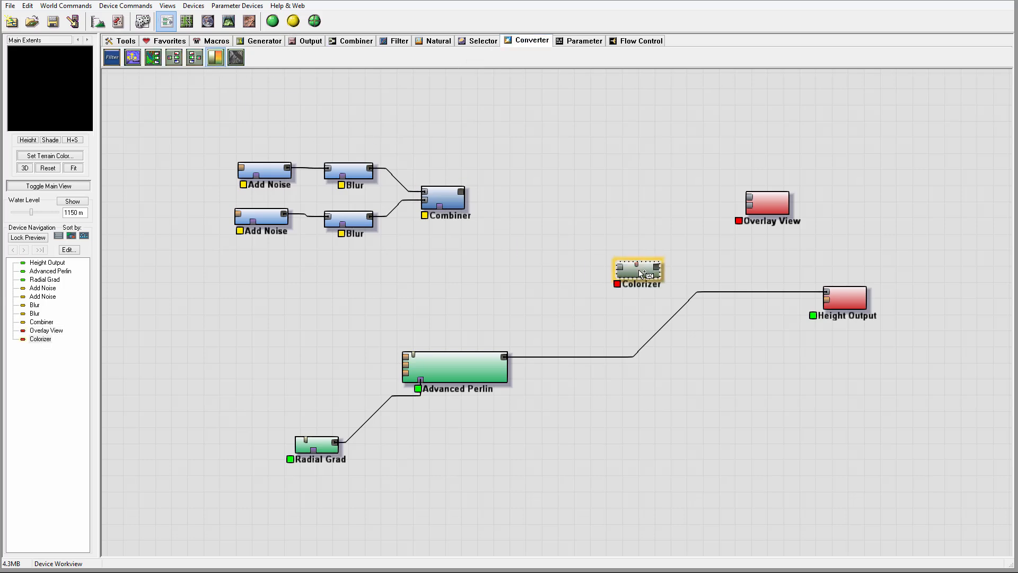
drag(637, 271, 713, 260)
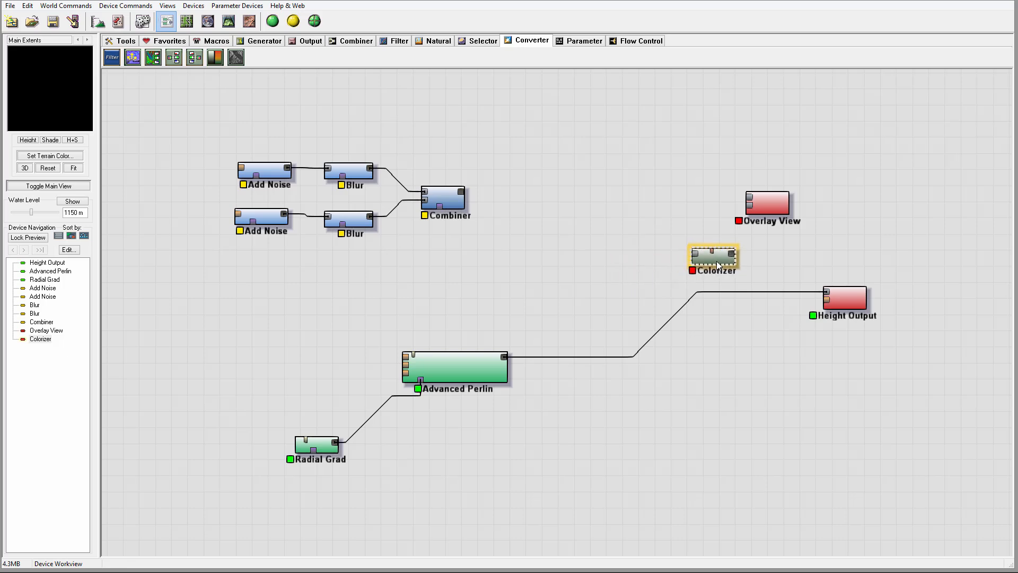
double_click(712, 257)
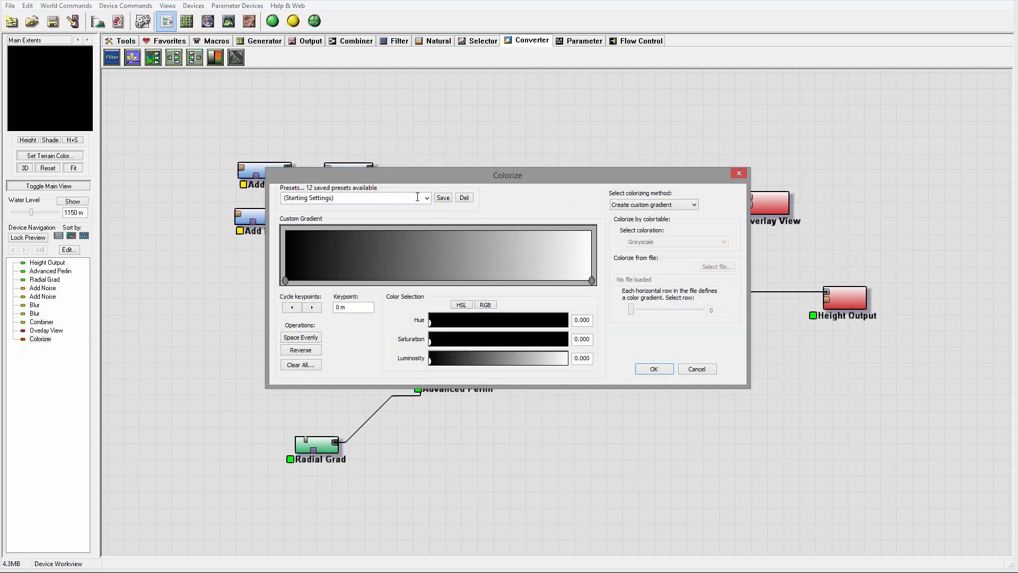
click(354, 198)
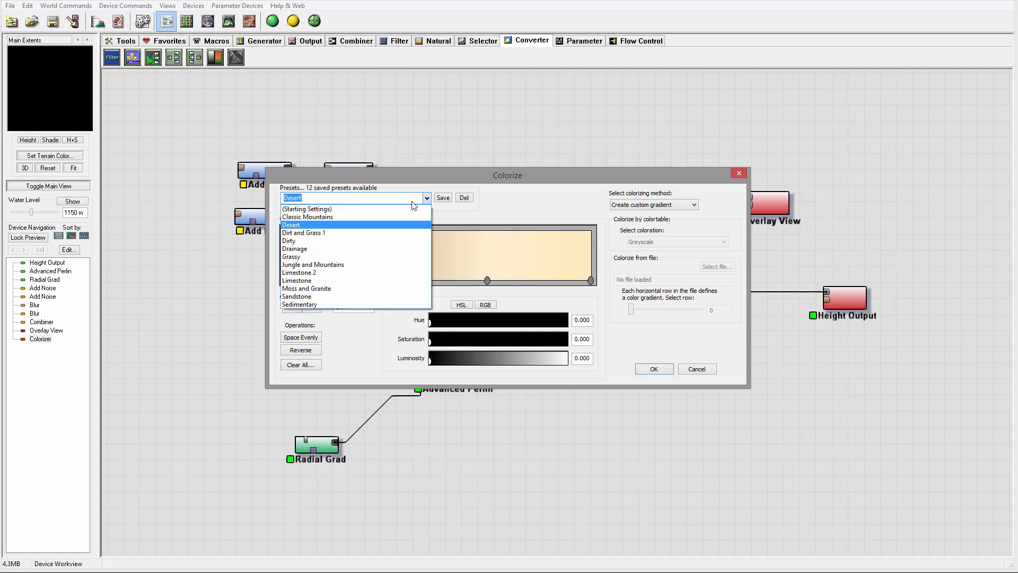
click(297, 296)
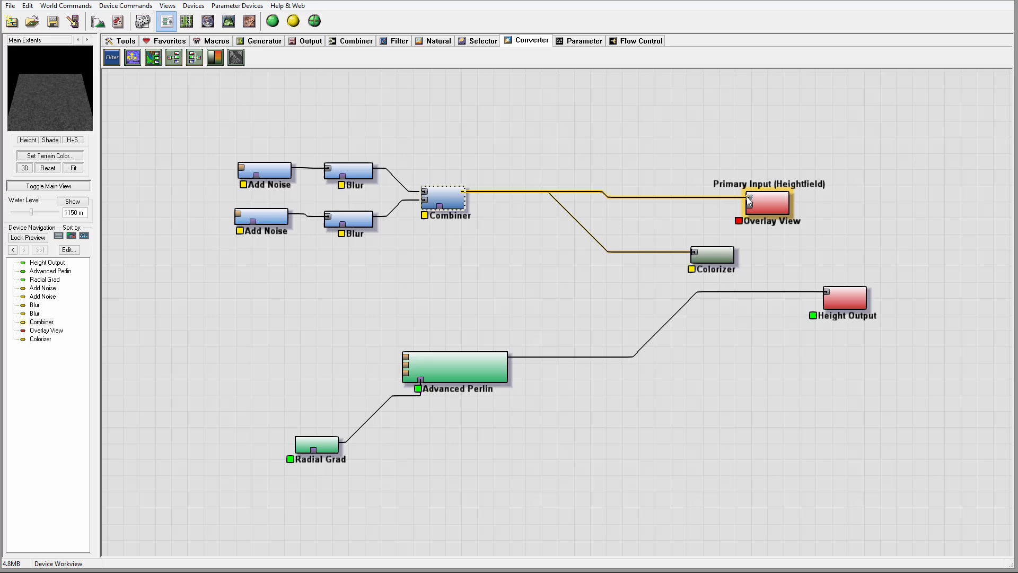
Step: Connect the Combiner to the Overlay View and preview the coloured terrain in 3D, locked on the overlay
click(767, 203)
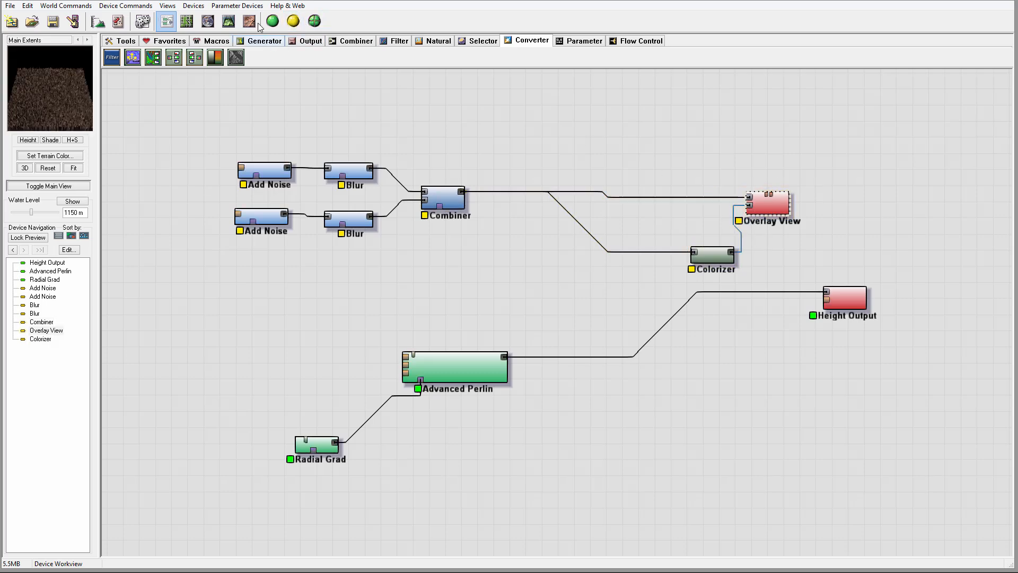
click(228, 21)
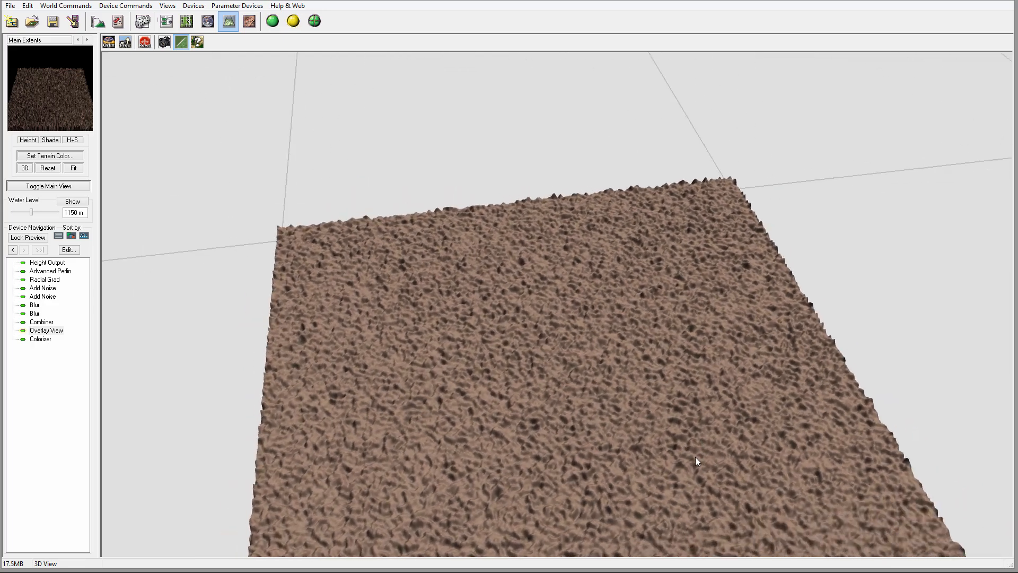
drag(697, 462, 380, 387)
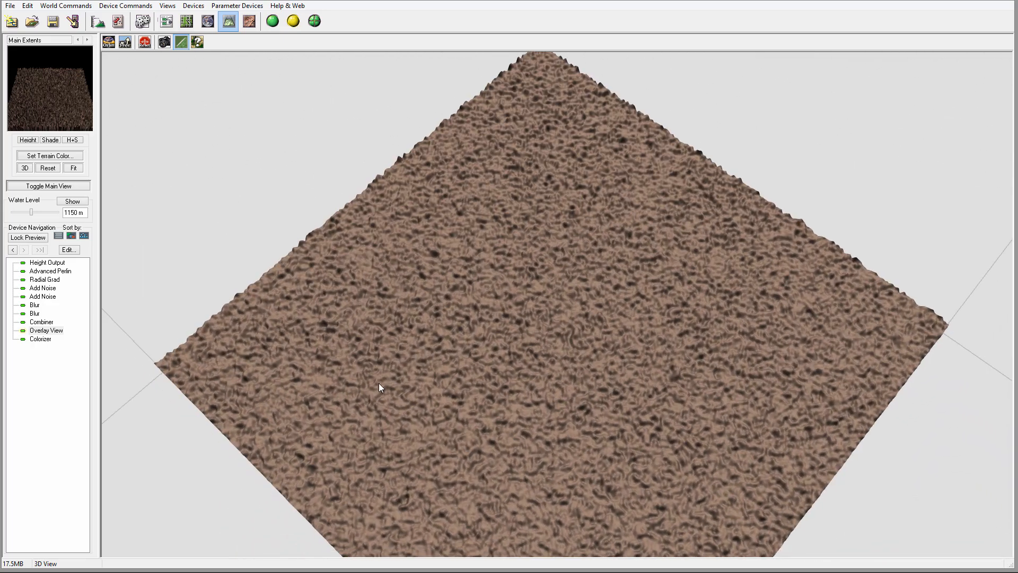
mouse_move(585, 254)
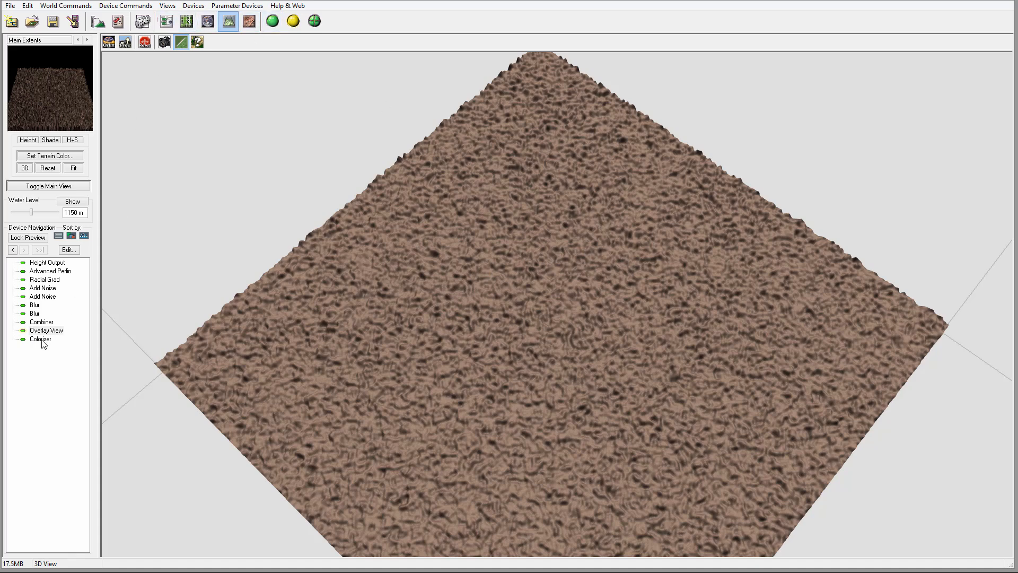
click(45, 330)
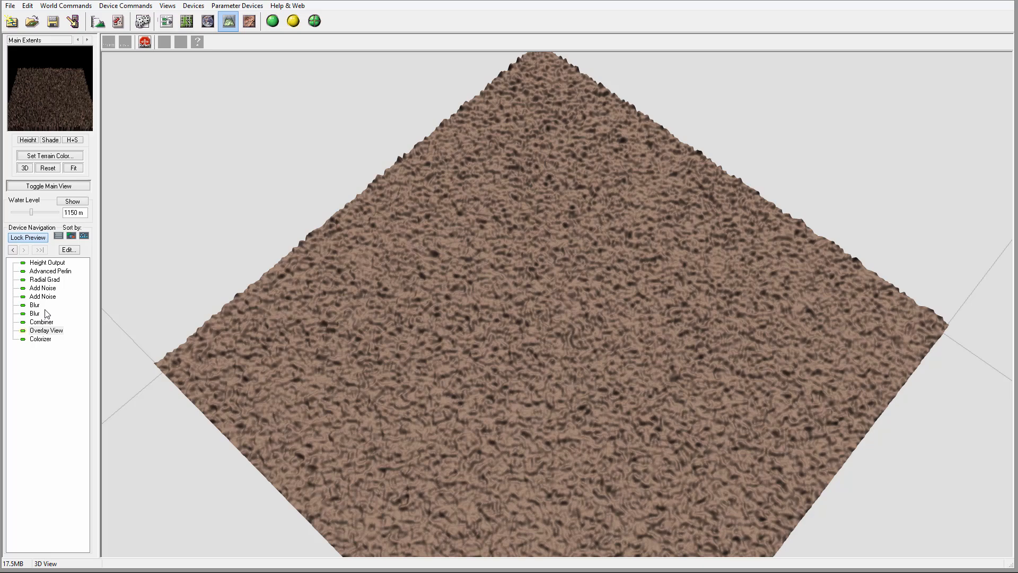
double_click(43, 296)
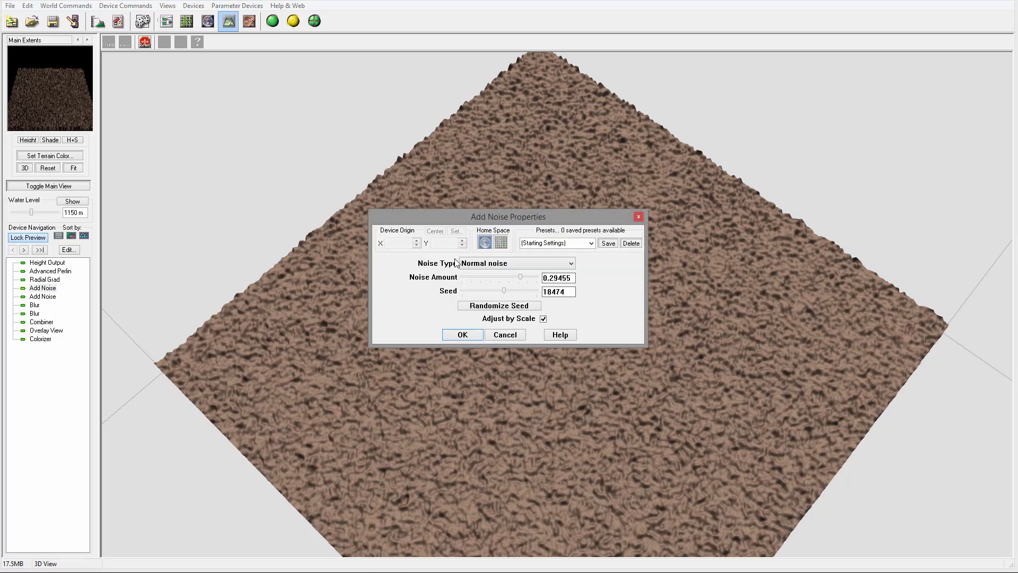
Step: Lower the Add Noise amount to about 0.0707 with seed 21147 for a finer sandy surface
drag(519, 277, 503, 277)
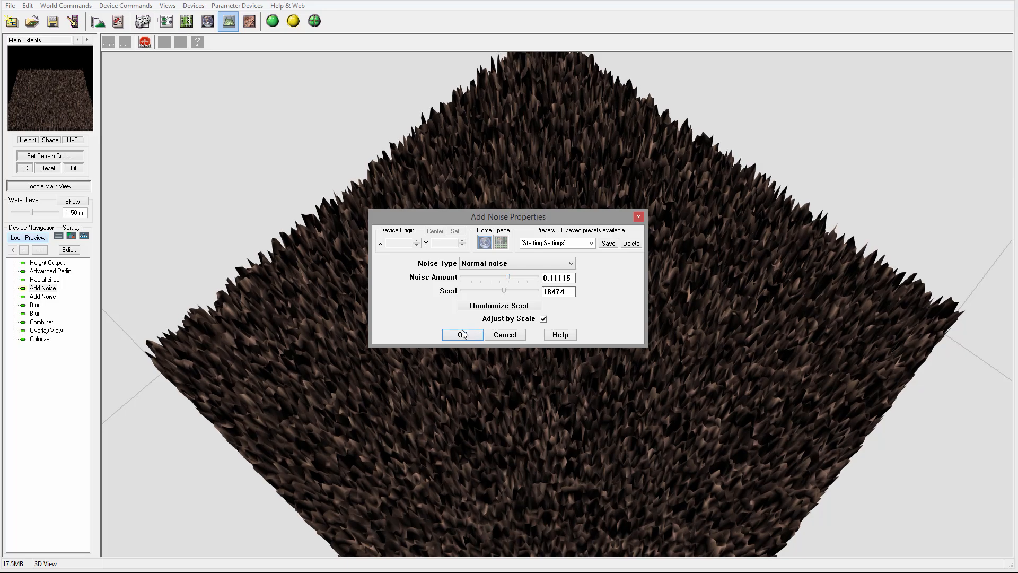
click(499, 306)
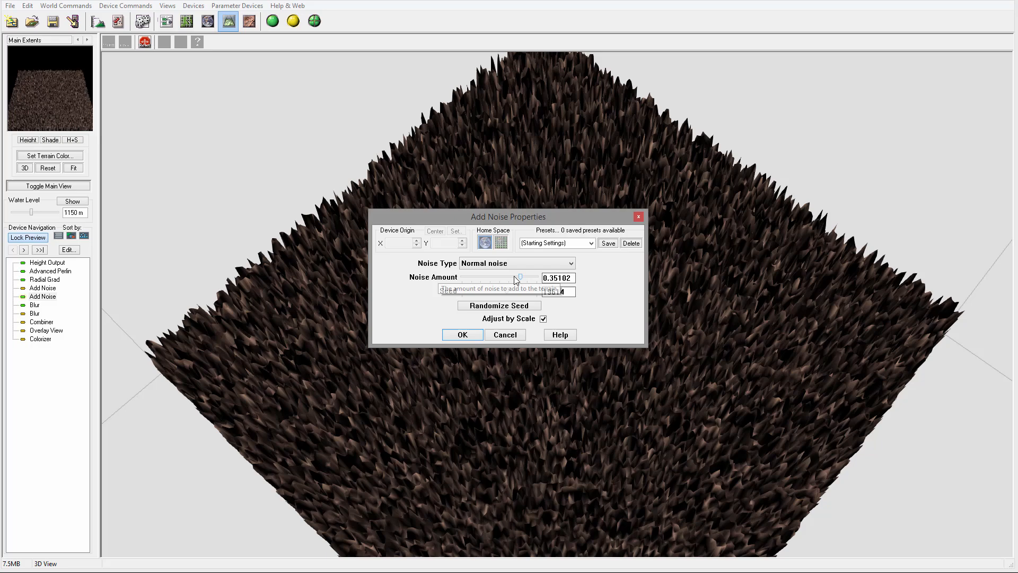
drag(521, 277, 500, 277)
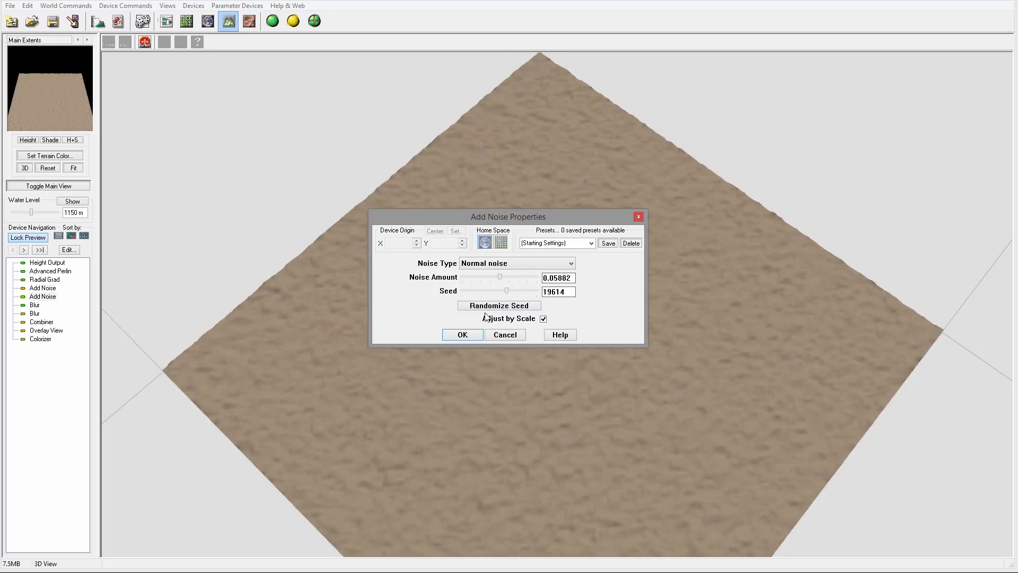
click(461, 334)
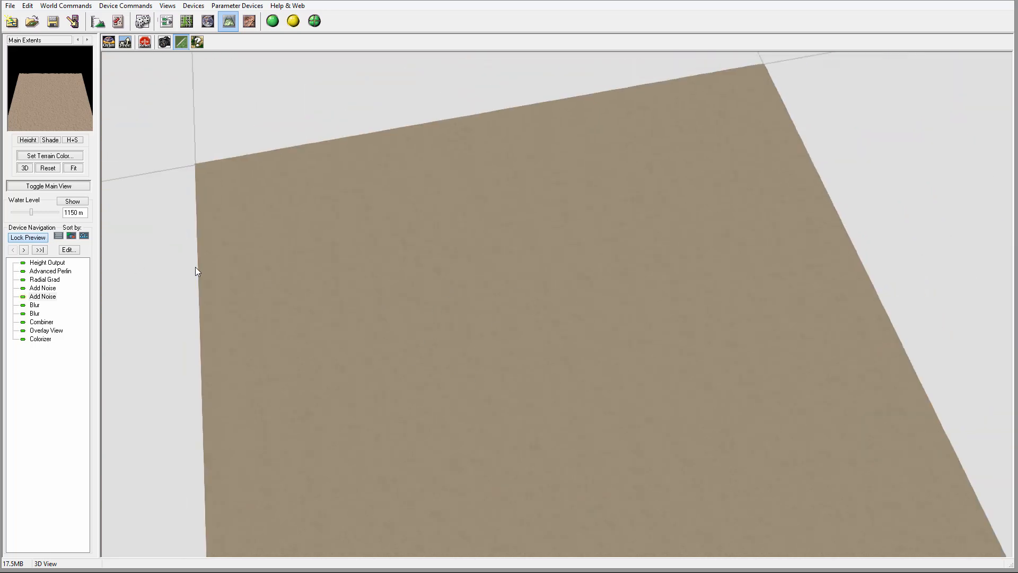
double_click(42, 296)
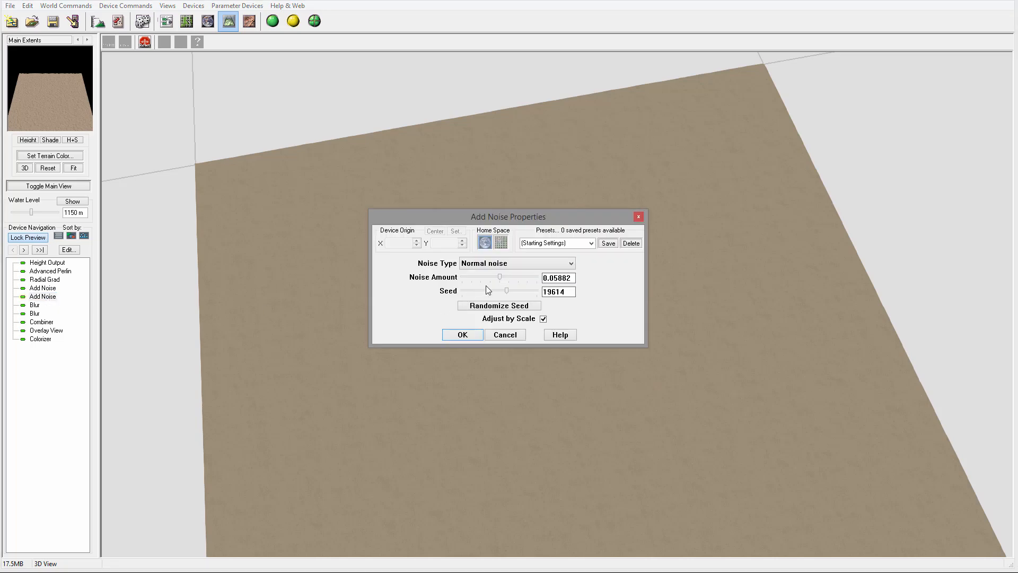
drag(498, 277, 502, 277)
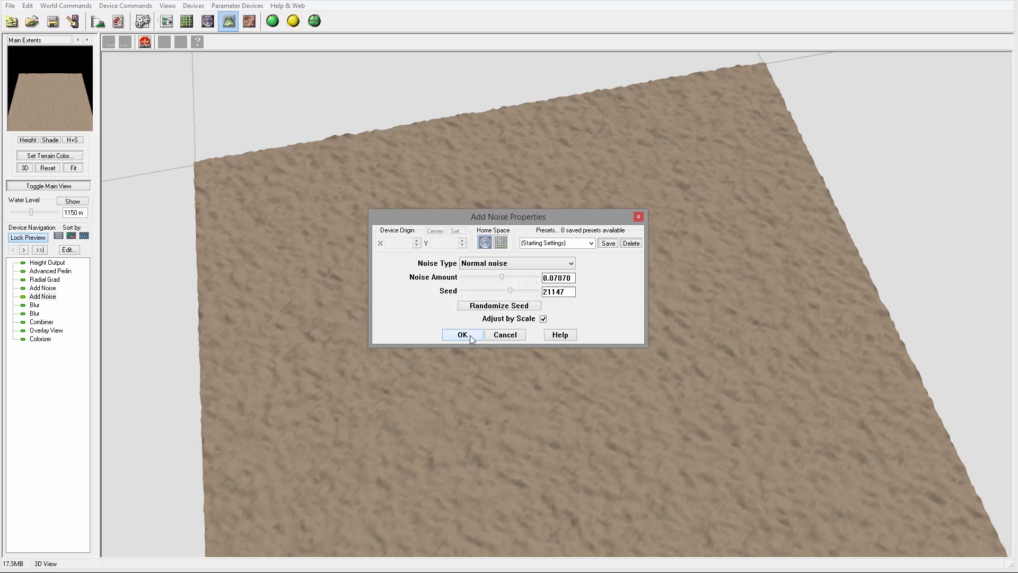
click(462, 334)
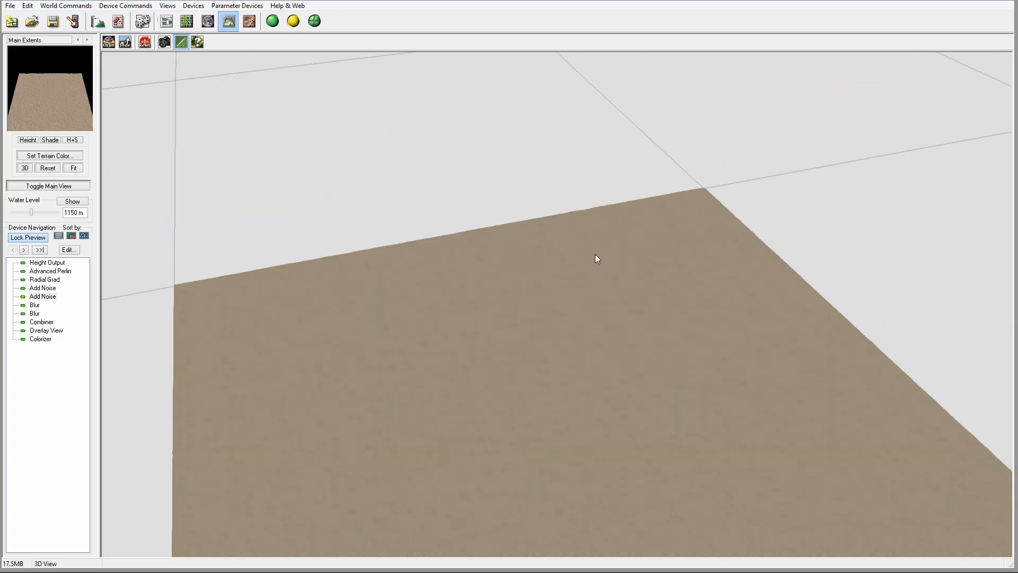
Step: Back in the device graph, add a Voronoi generator feeding the upper Add Noise
click(165, 21)
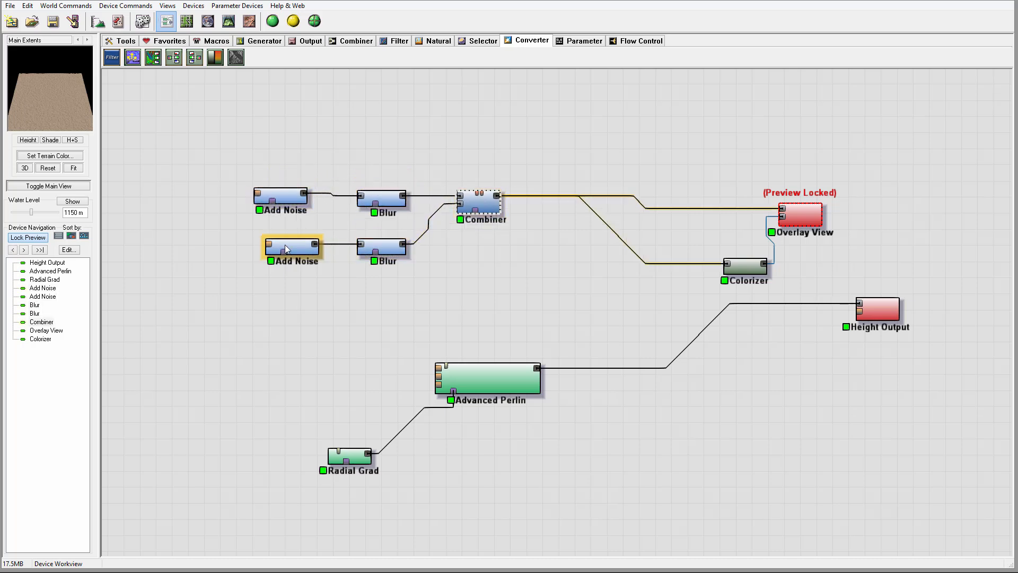
click(280, 198)
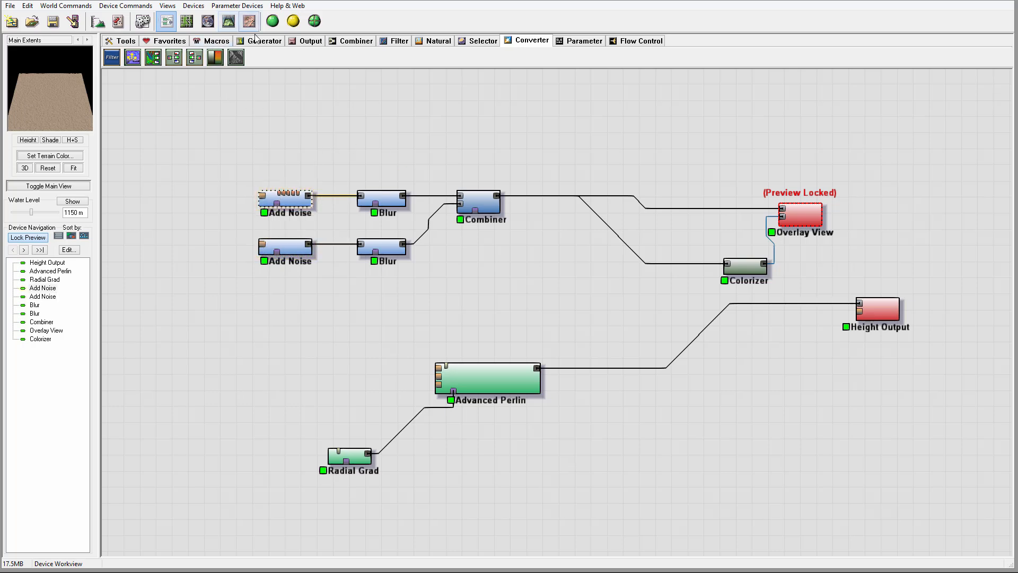
click(264, 40)
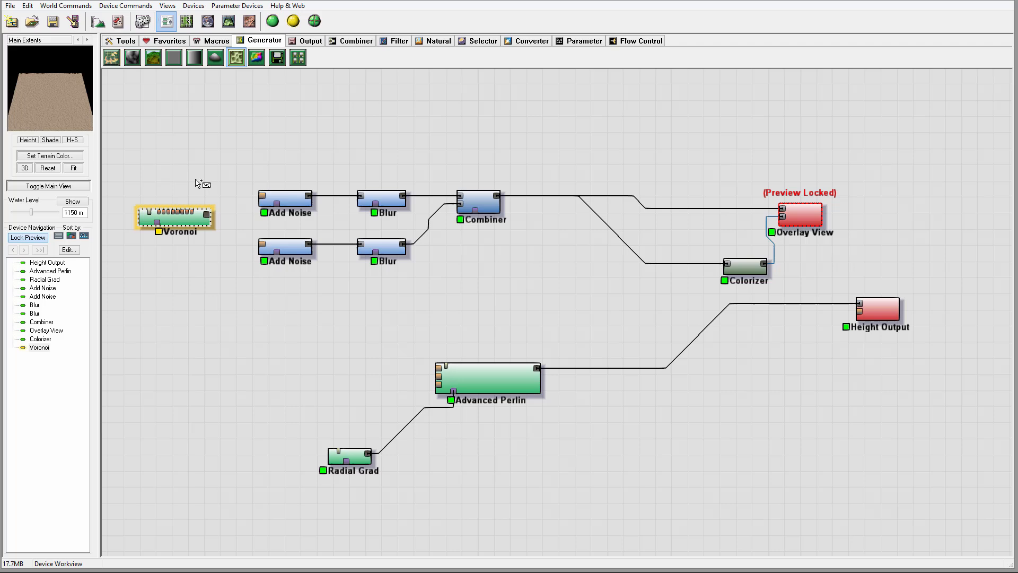
drag(209, 216, 259, 198)
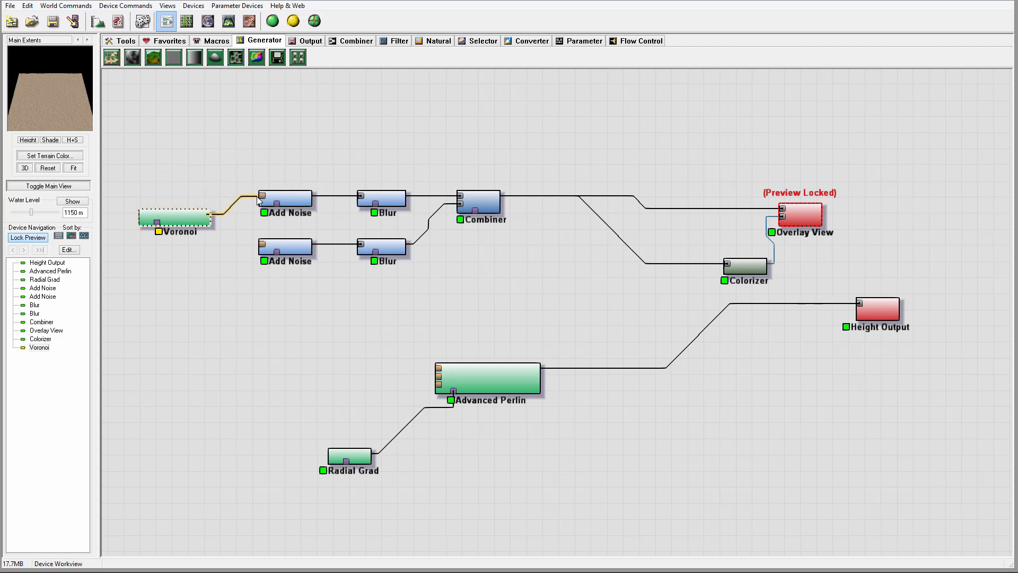
Step: Shrink the Voronoi scale to about 1.08 km, then pick the Voronoi device for removal
click(178, 217)
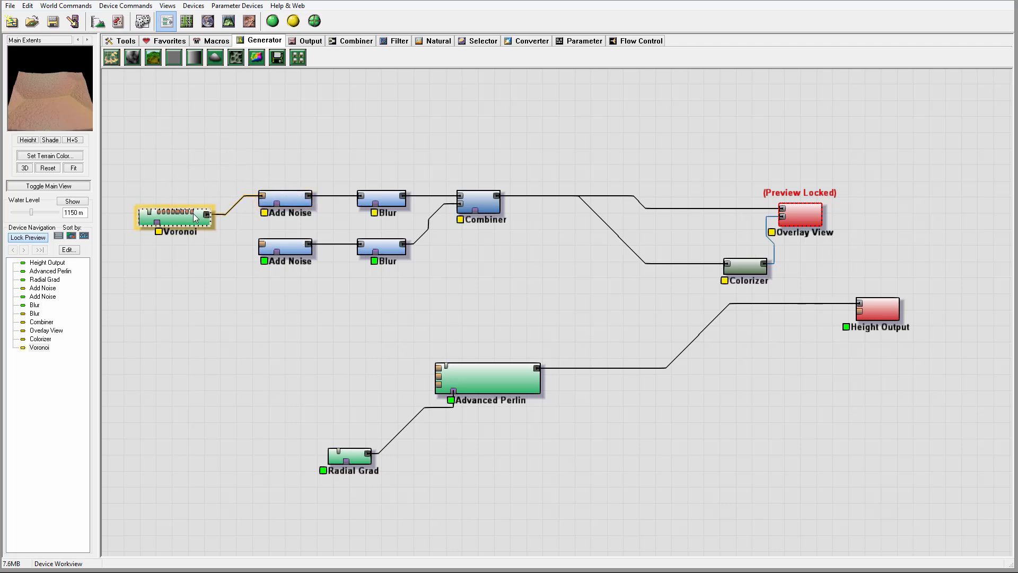
double_click(177, 217)
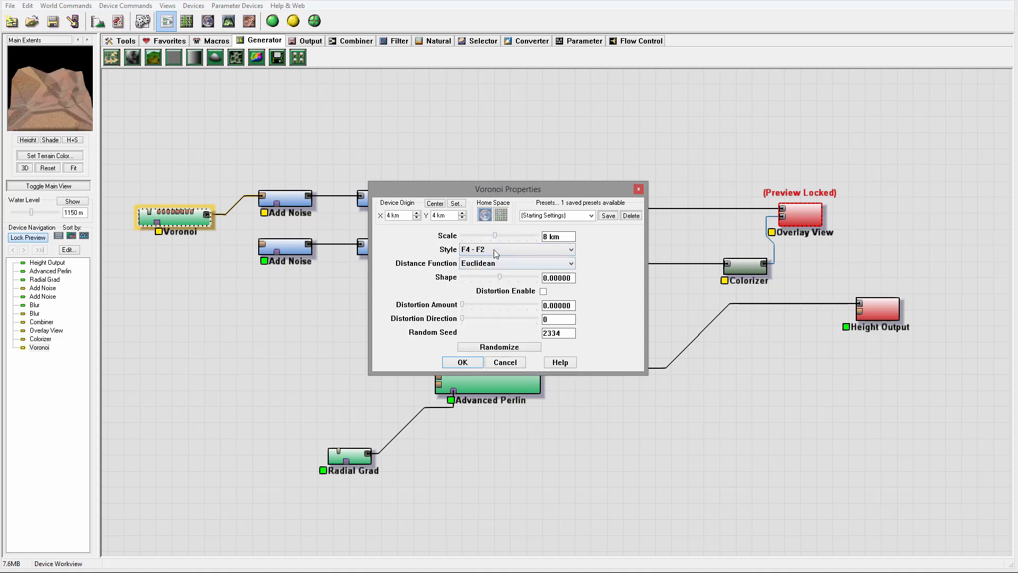
drag(493, 237, 473, 237)
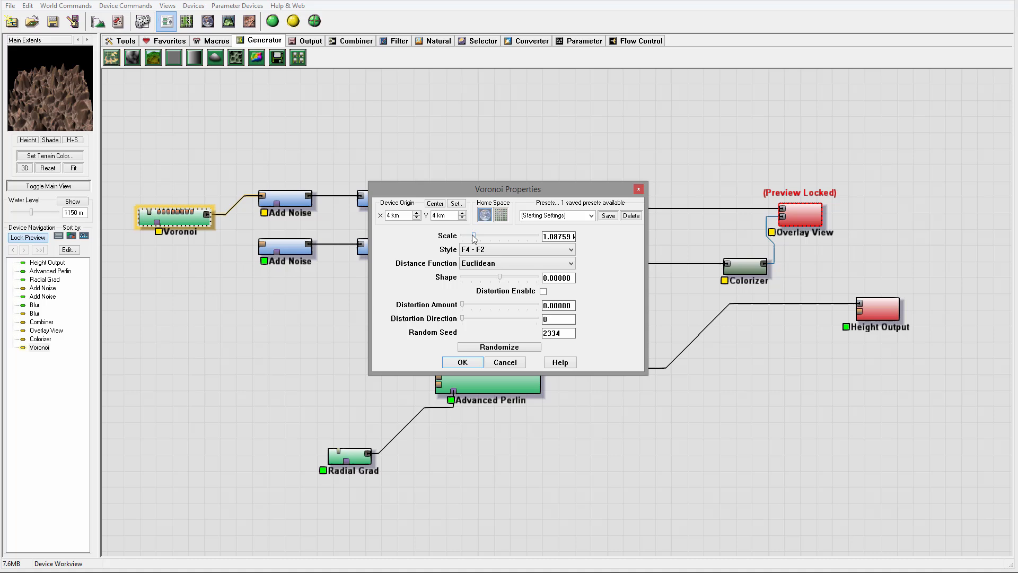
click(461, 362)
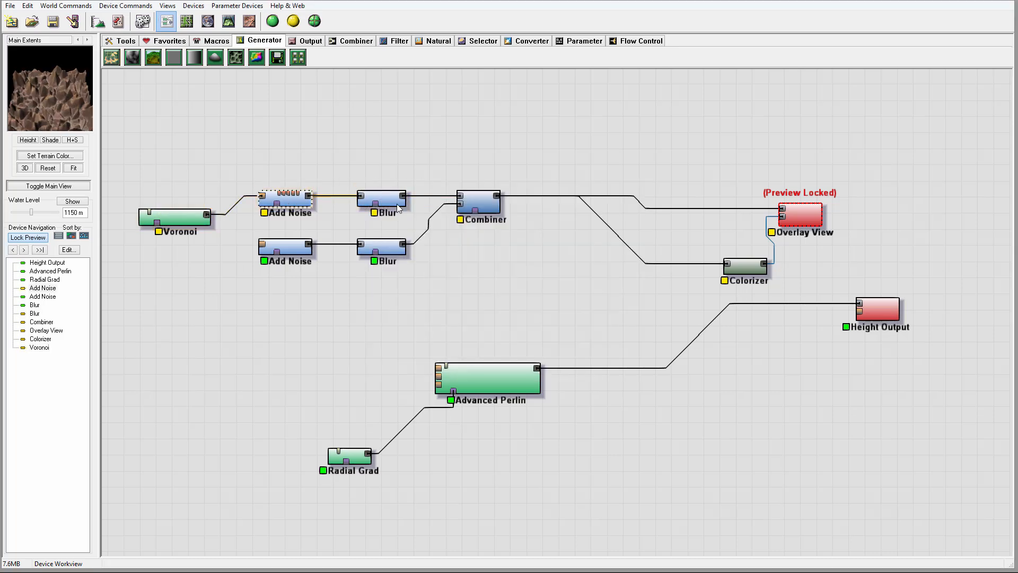
click(478, 204)
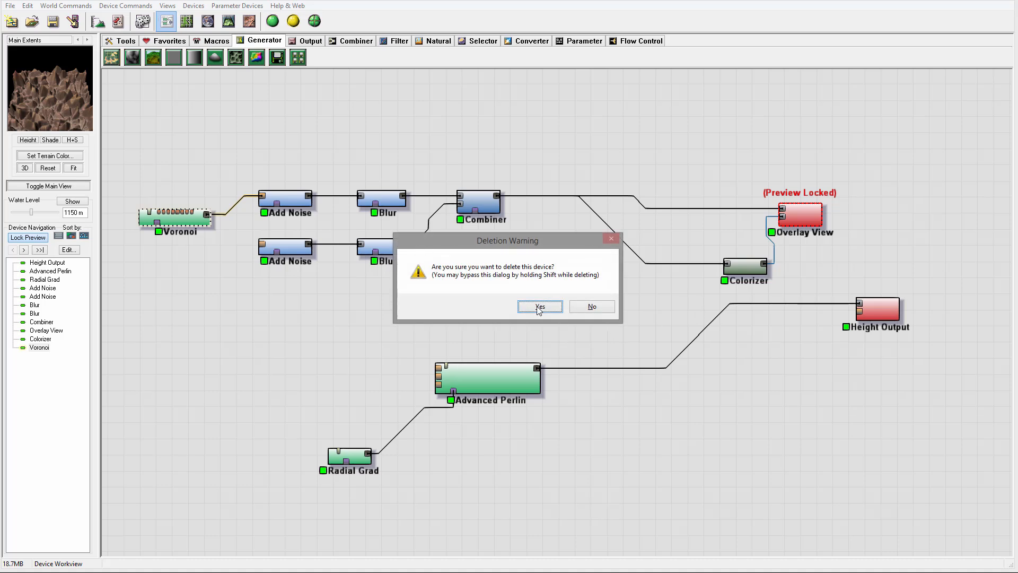
Step: Confirm deleting the Voronoi device in the Deletion Warning
click(540, 305)
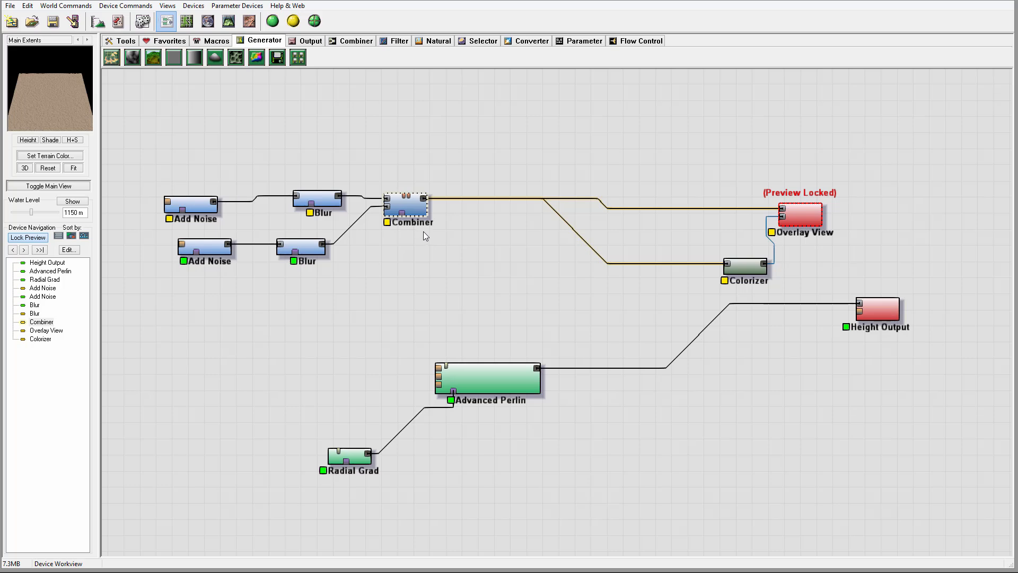
mouse_move(703, 254)
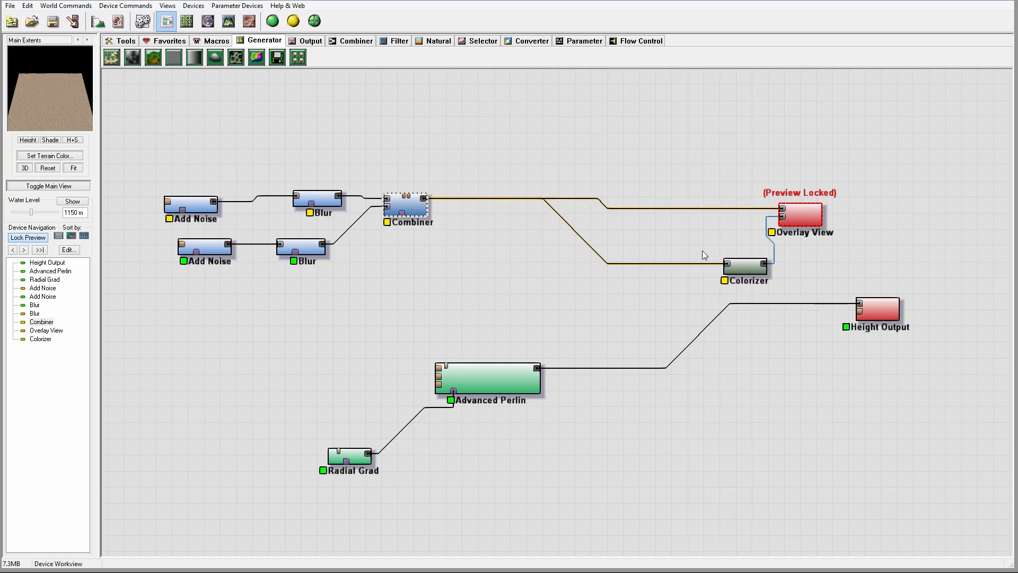
mouse_move(531, 42)
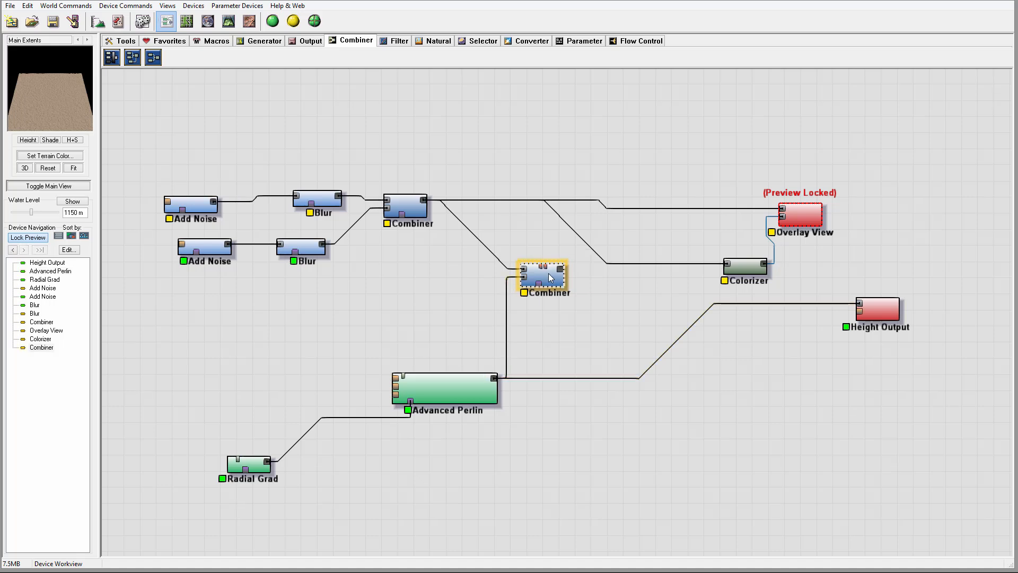
Step: Review the new Combiner's properties and wire its output into the Overlay View
double_click(543, 277)
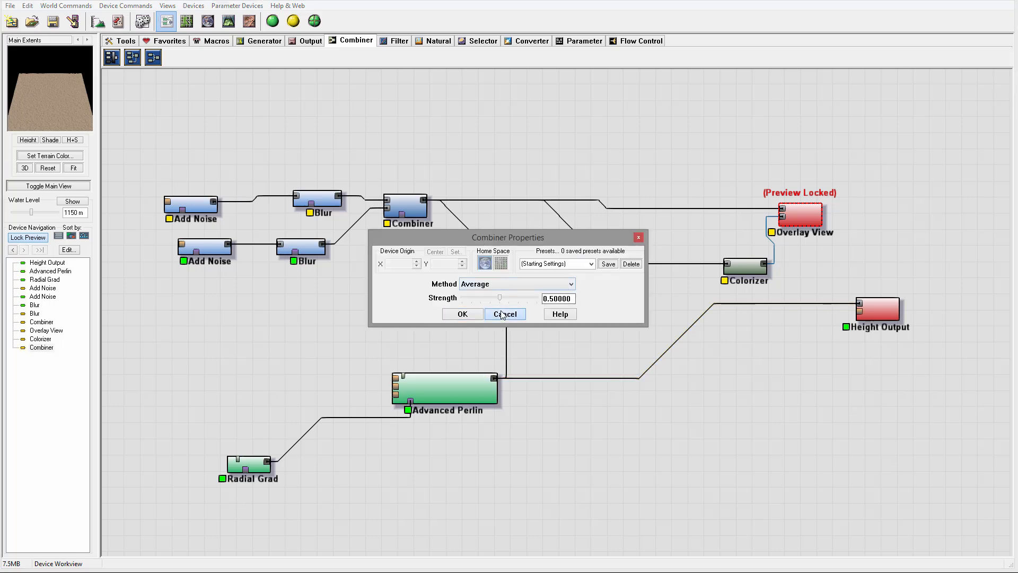
click(505, 314)
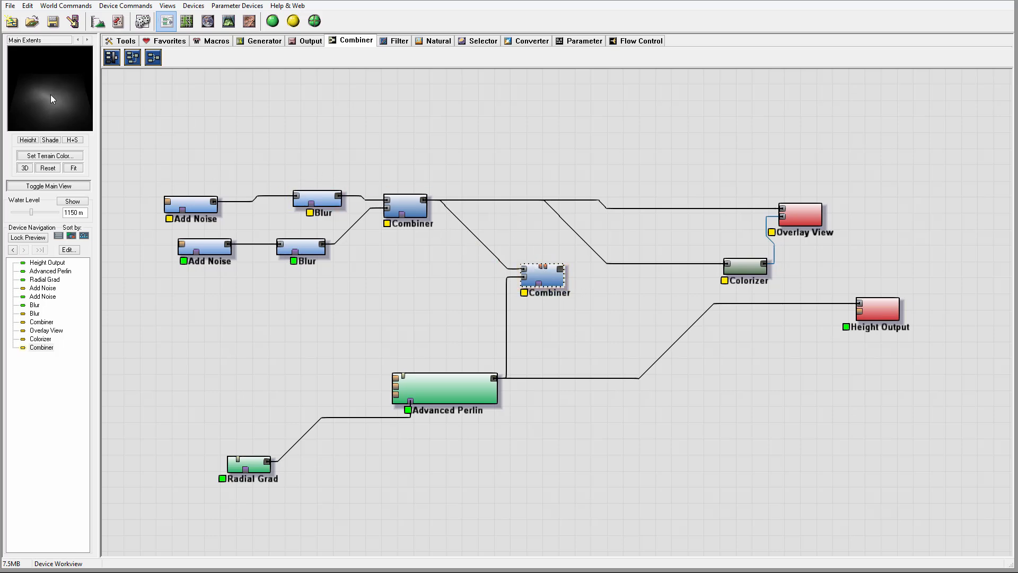
click(544, 276)
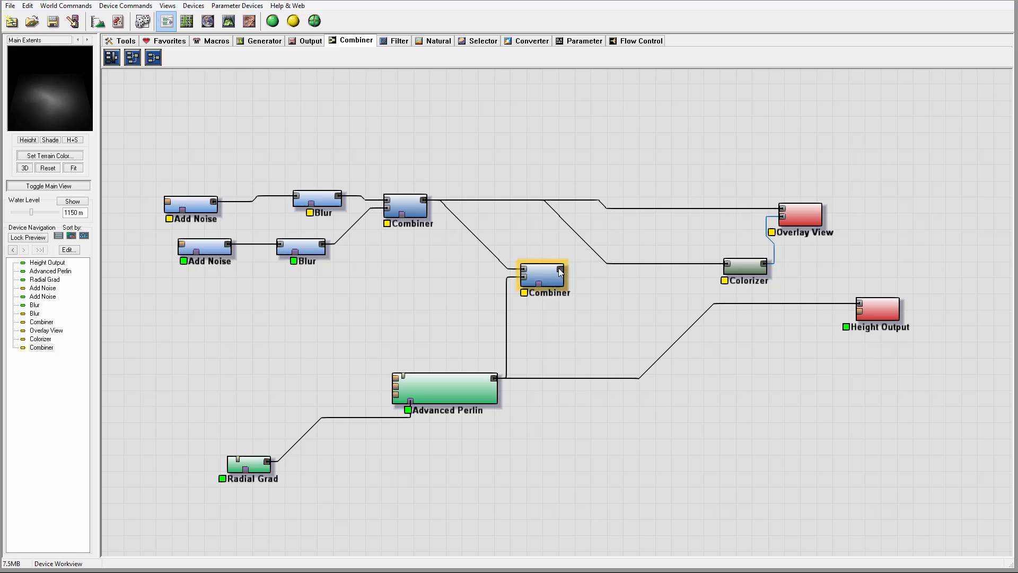
click(800, 214)
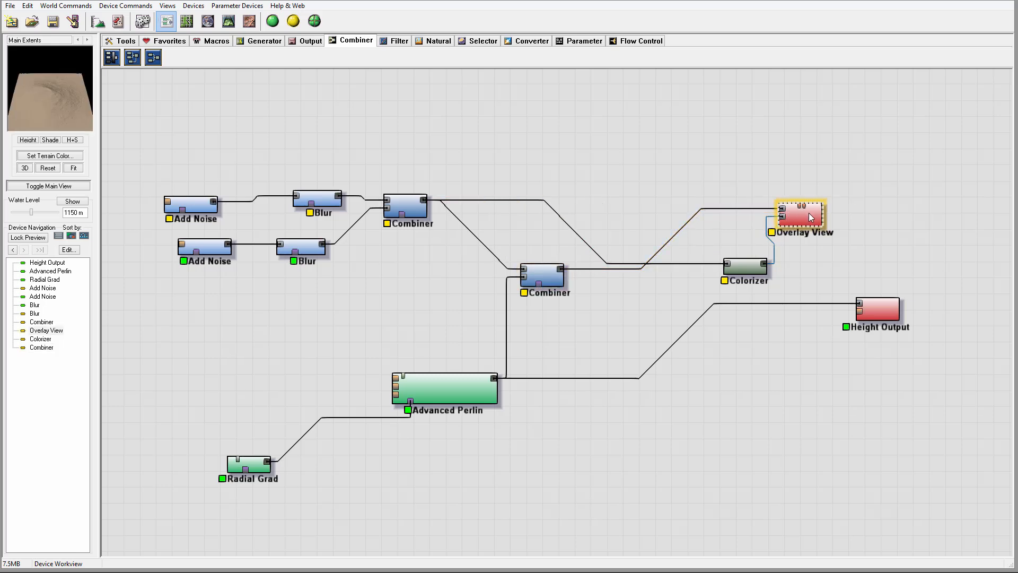
mouse_move(236, 5)
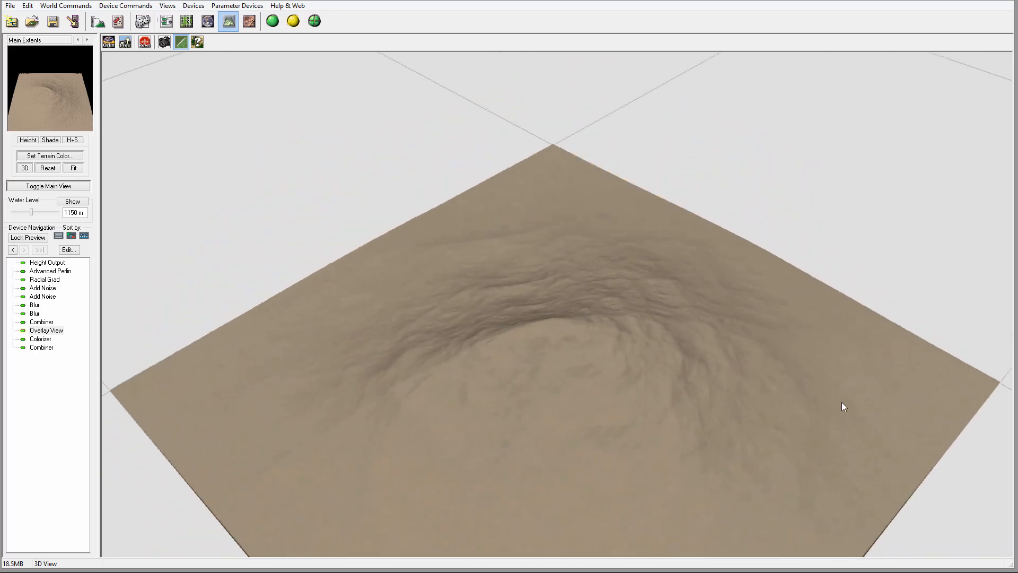
Step: Inspect the sand-textured mountain in 3D, then reposition the second Combiner and add an Erosion device
drag(845, 406, 601, 453)
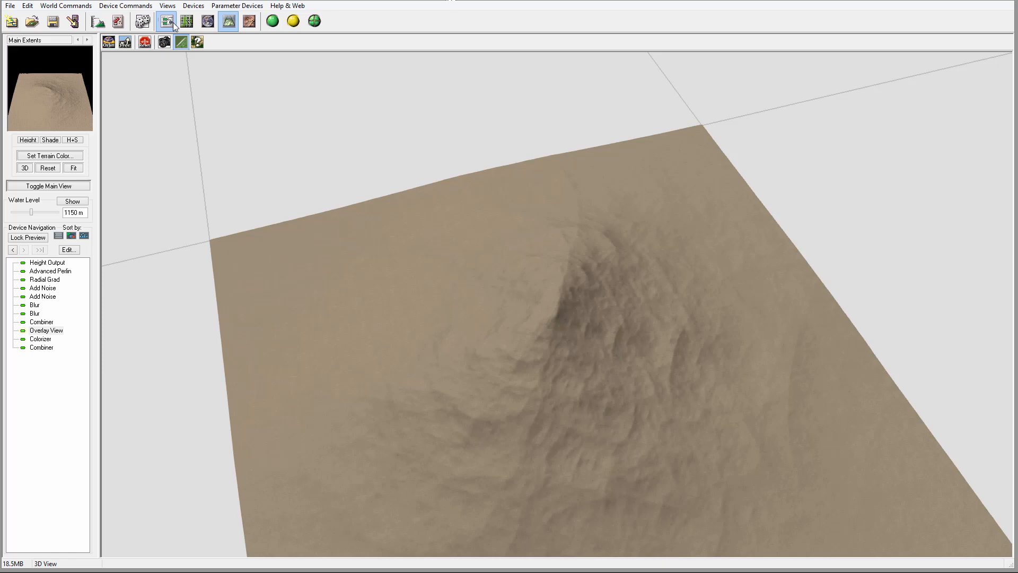
click(166, 21)
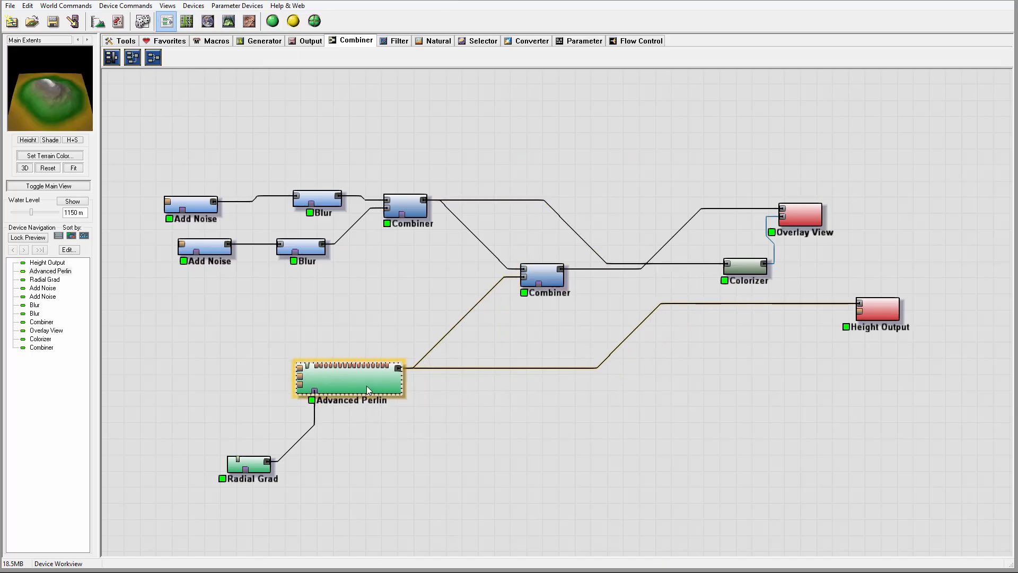
drag(250, 464, 156, 458)
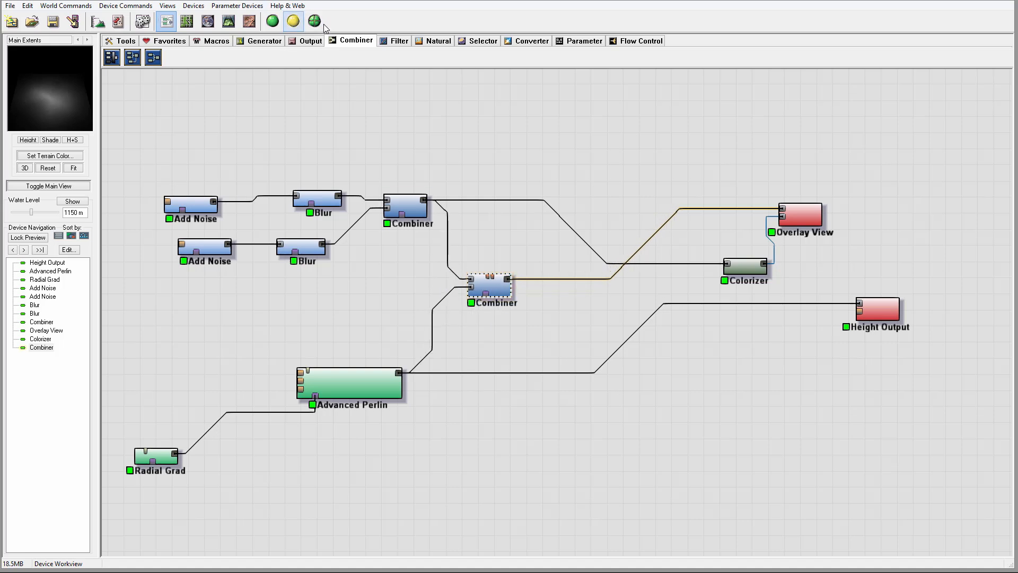
click(438, 40)
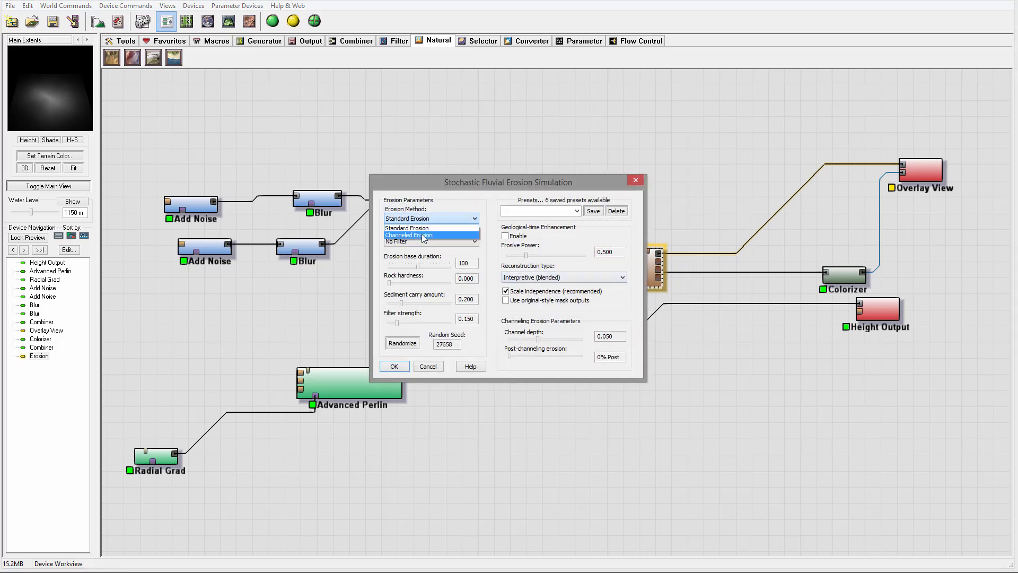
Step: Apply Channeled Erosion with geological-time enhancement and erosive power near 1, locking the preview
click(421, 235)
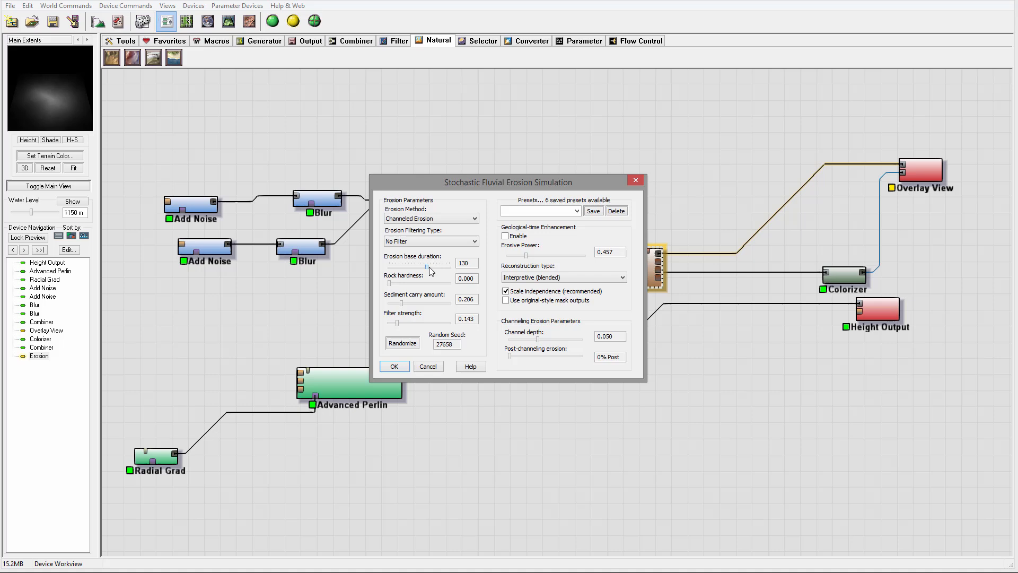
click(506, 236)
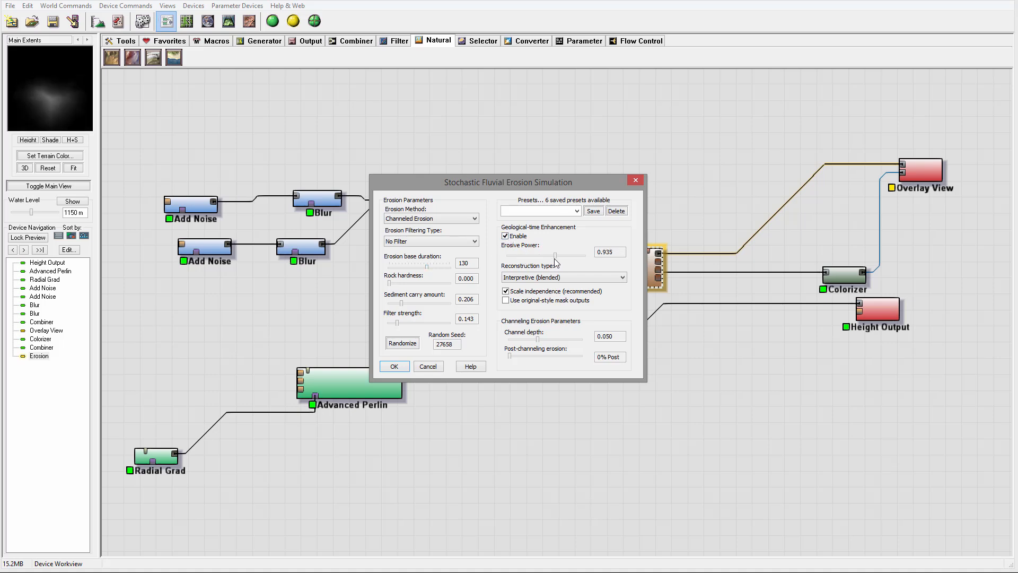
drag(560, 254, 565, 255)
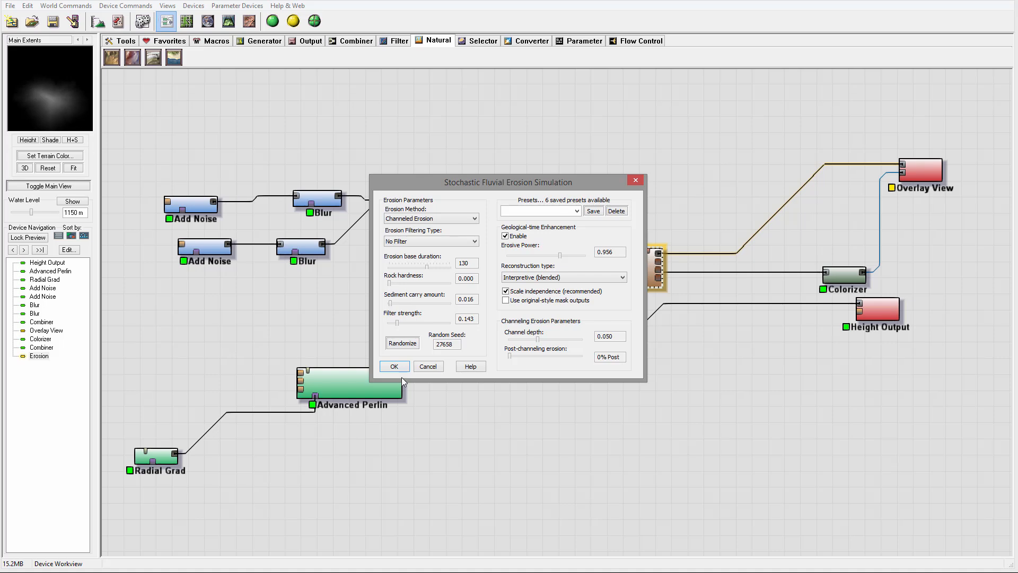
click(393, 366)
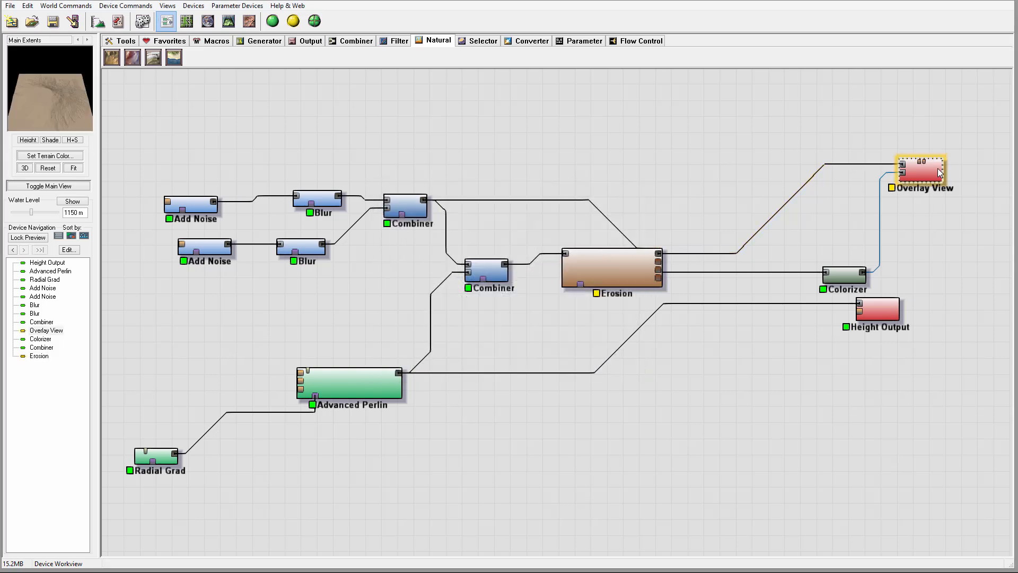
click(28, 237)
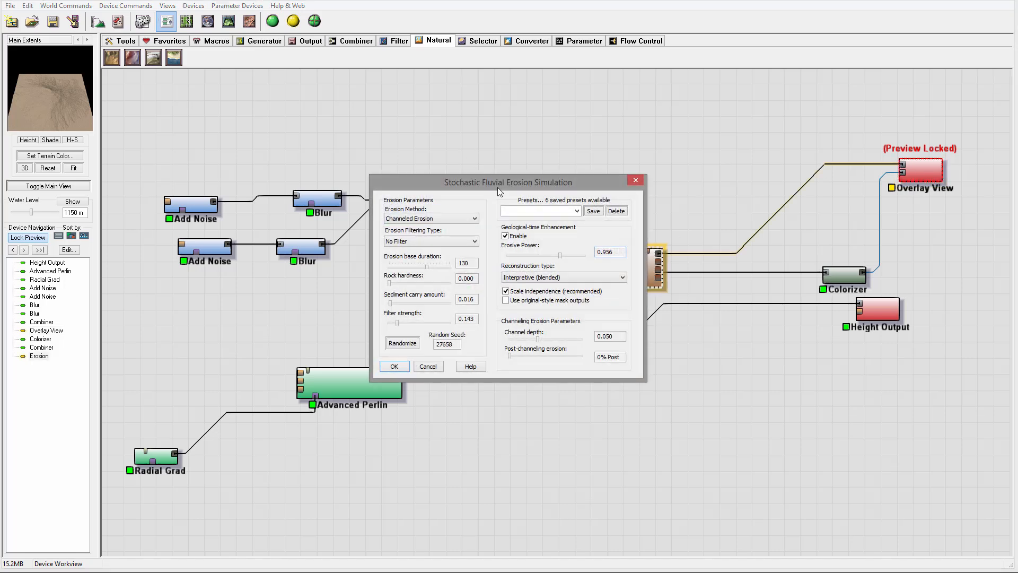
mouse_move(554, 258)
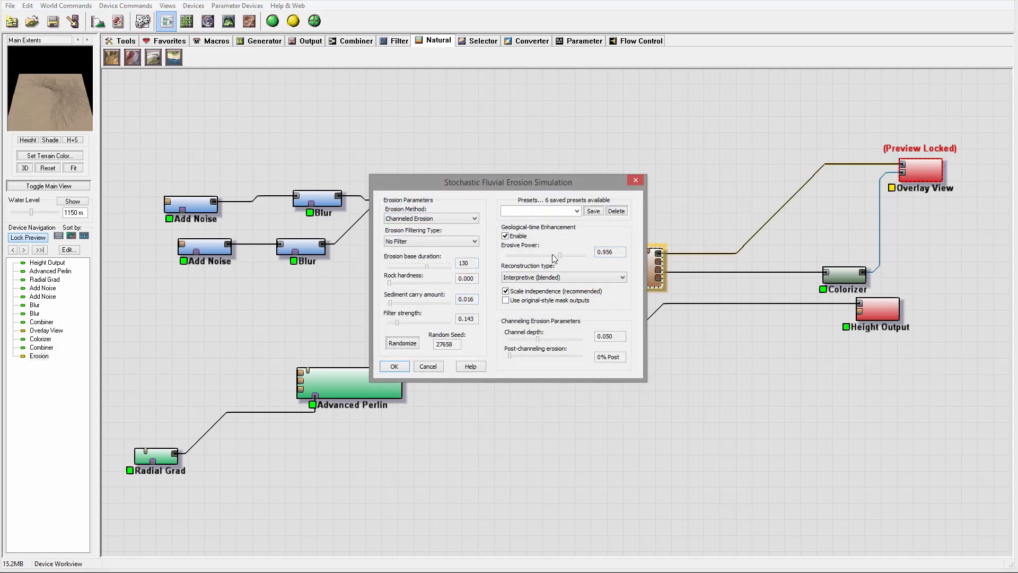
Step: Fine-tune erosive power, raise sediment carry to about 0.19 and rock hardness to about 0.4
drag(556, 256, 548, 256)
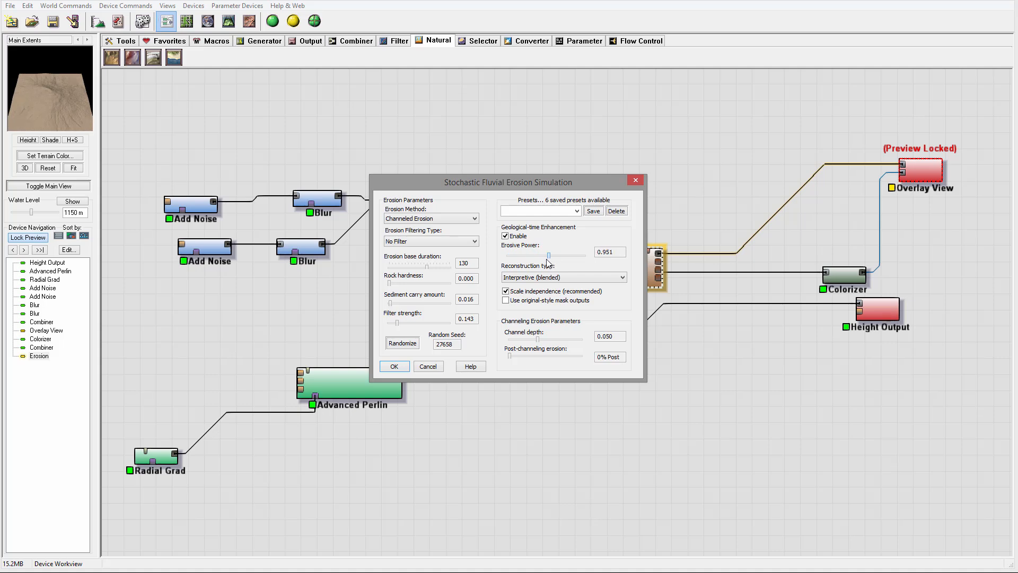
drag(550, 255, 562, 256)
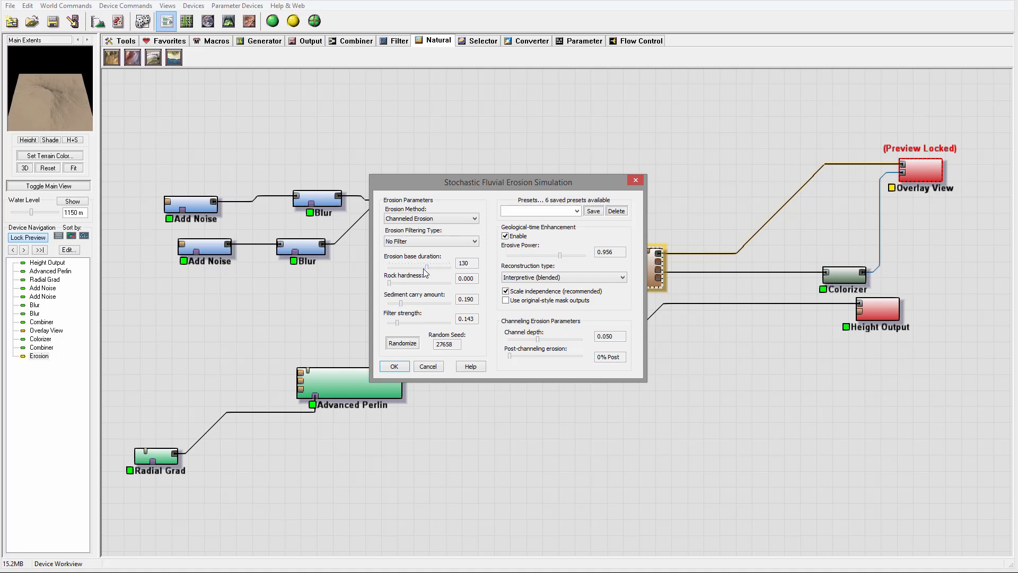
drag(389, 283, 413, 282)
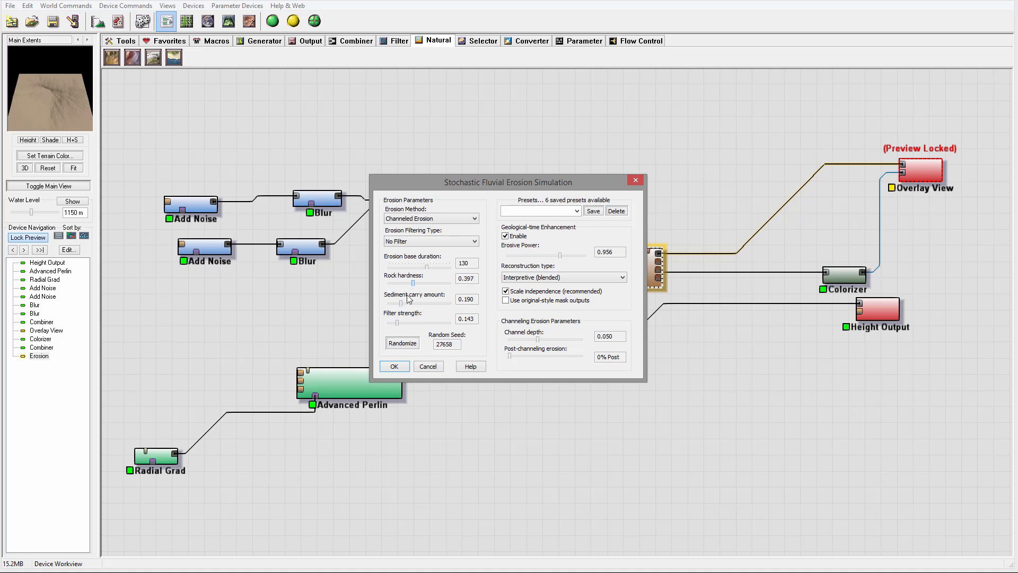
click(395, 366)
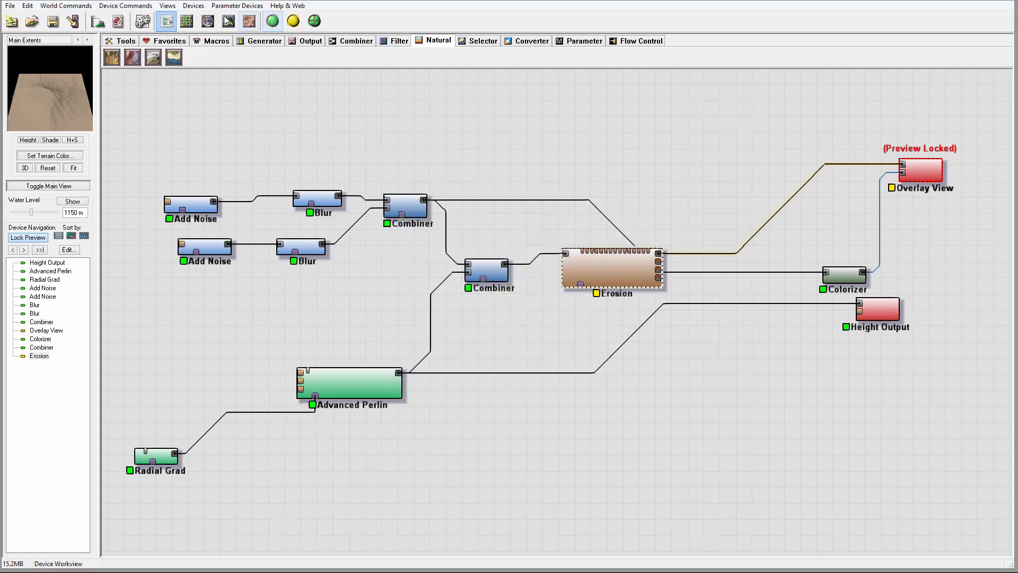
click(228, 21)
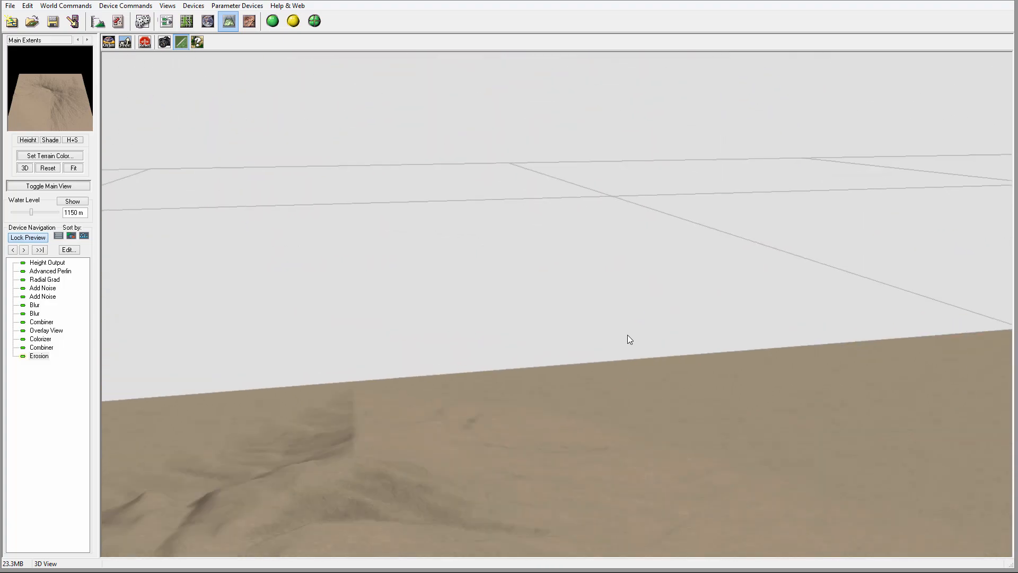
drag(629, 339, 614, 391)
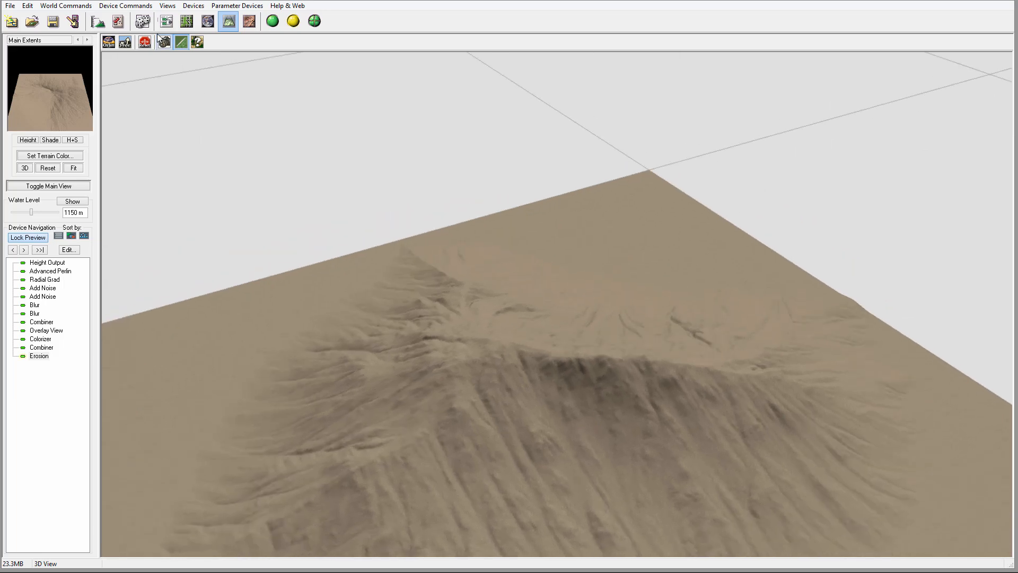
click(186, 22)
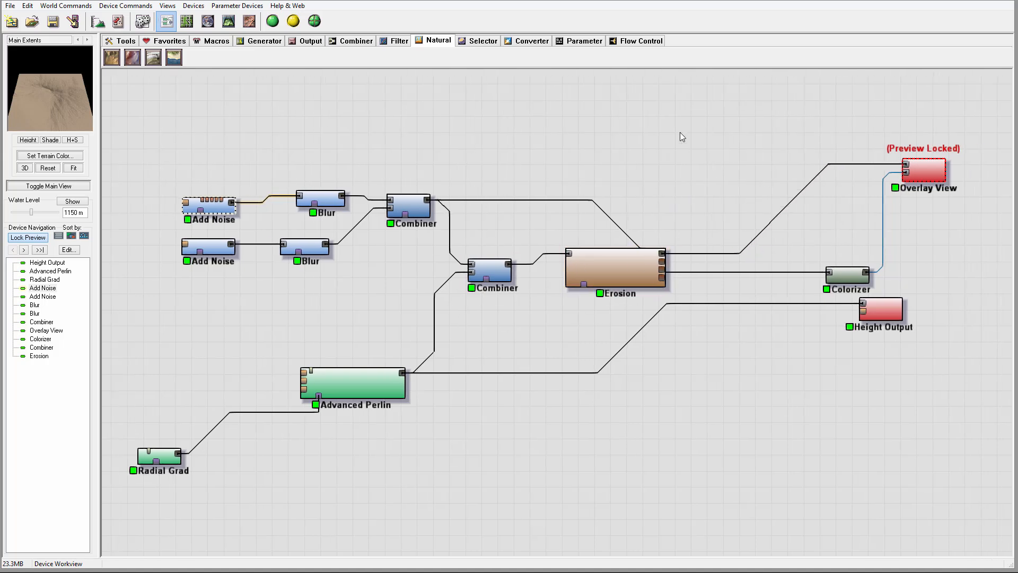
click(760, 242)
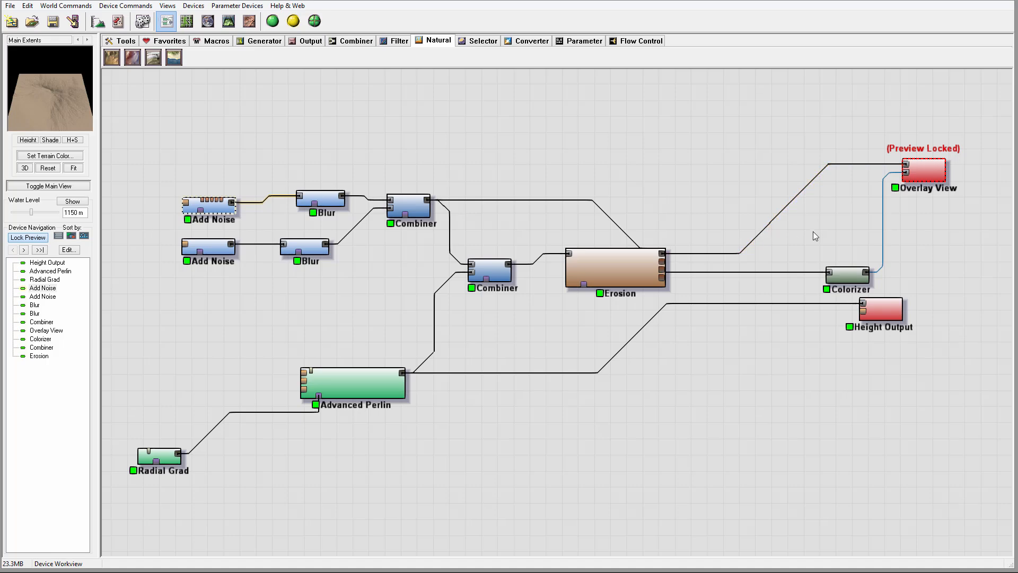
mouse_move(664, 181)
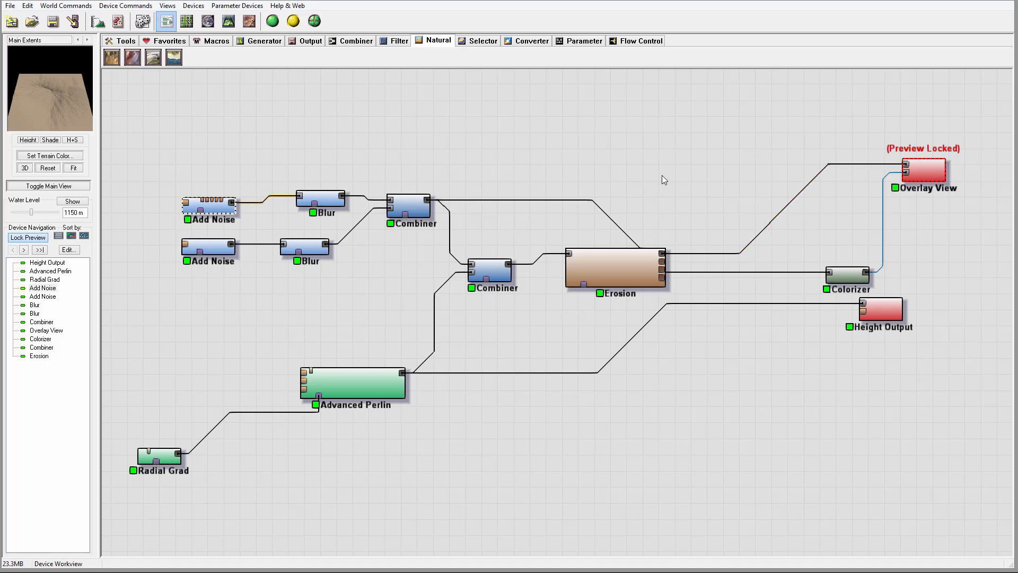